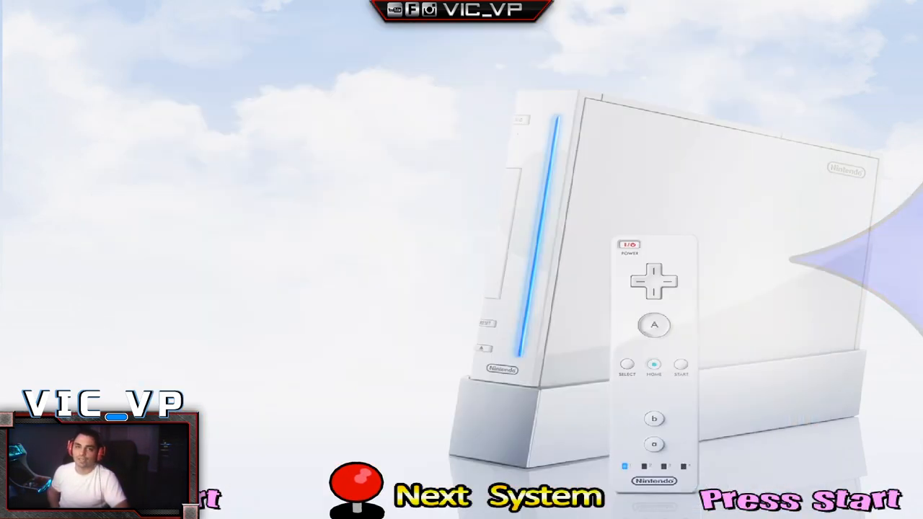
# Browse the Nintendo Wii and Wii U game wheels, then bring up HyperSpin's exit prompt
pyautogui.press('enter')
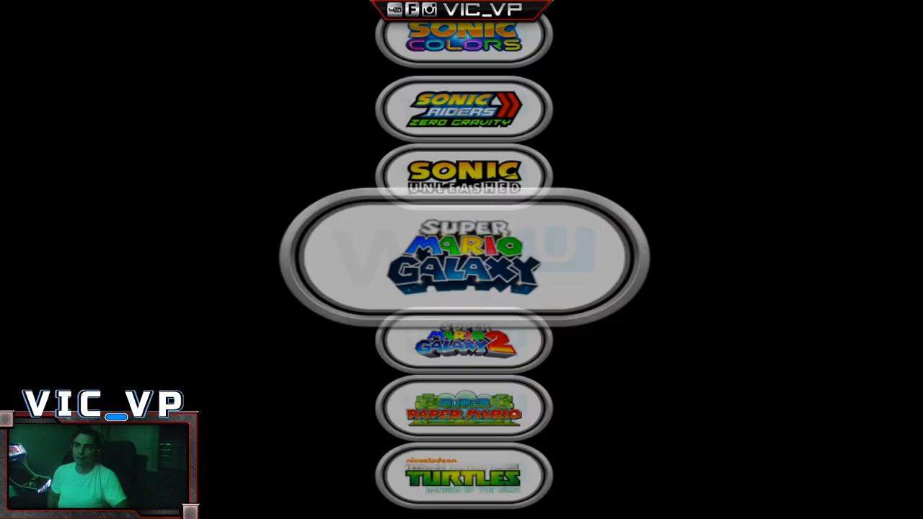
pyautogui.click(461, 259)
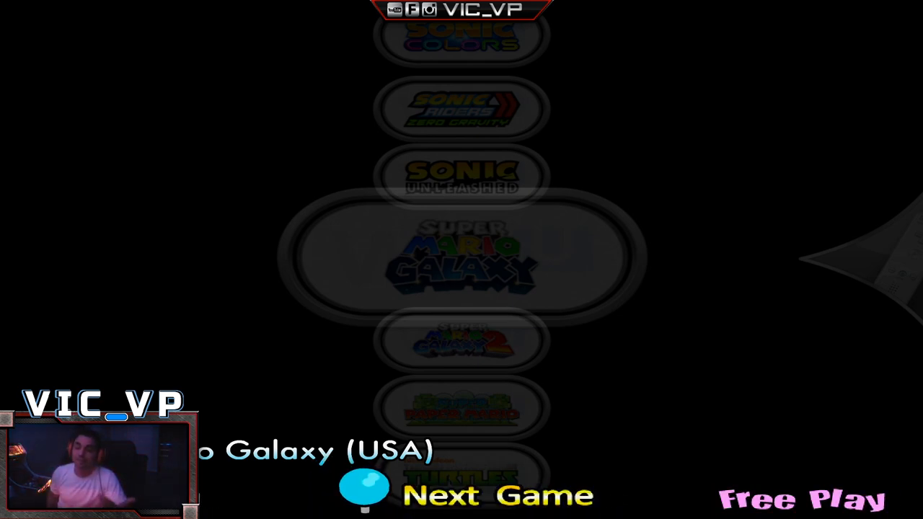
pyautogui.click(368, 496)
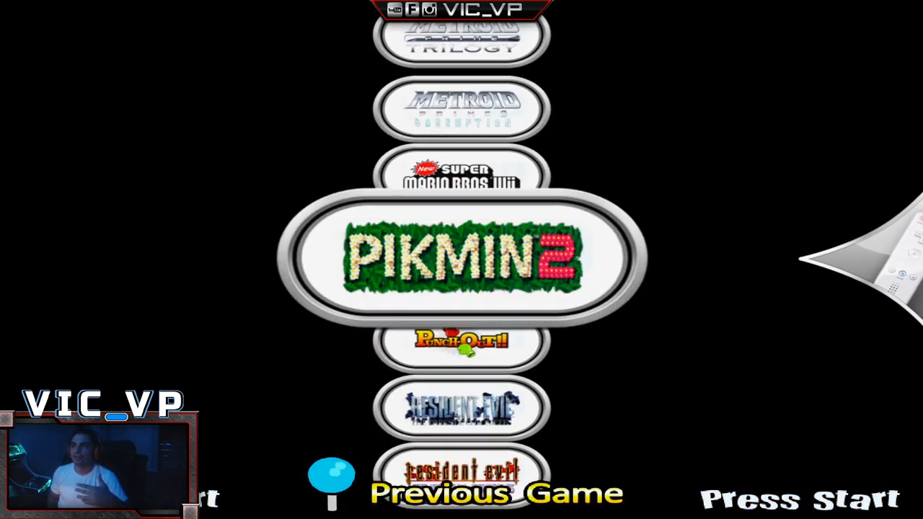
pyautogui.scroll(-3)
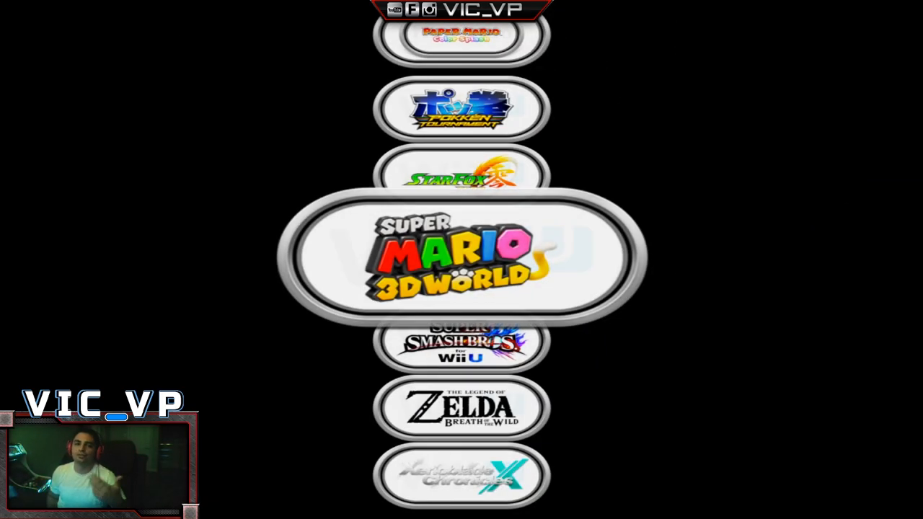
pyautogui.scroll(-3)
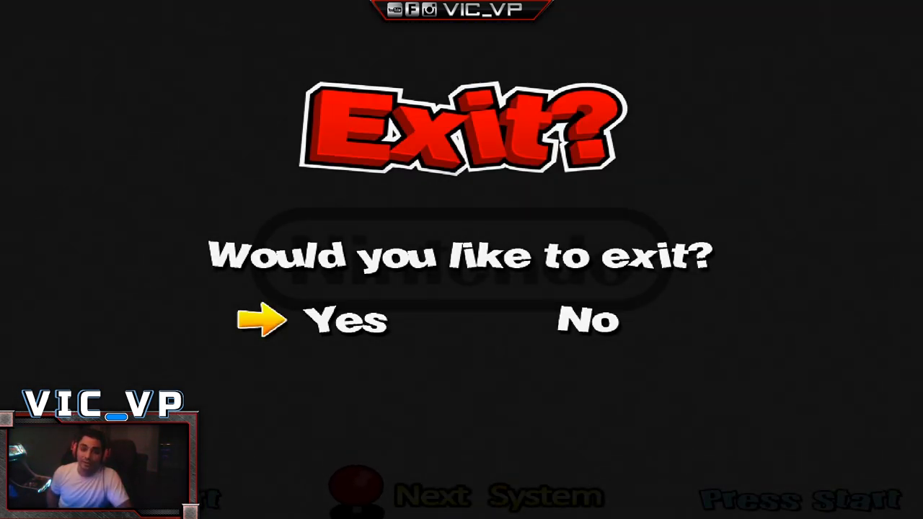
# Confirm Yes to quit HyperSpin and open the Windows search panel
pyautogui.click(342, 320)
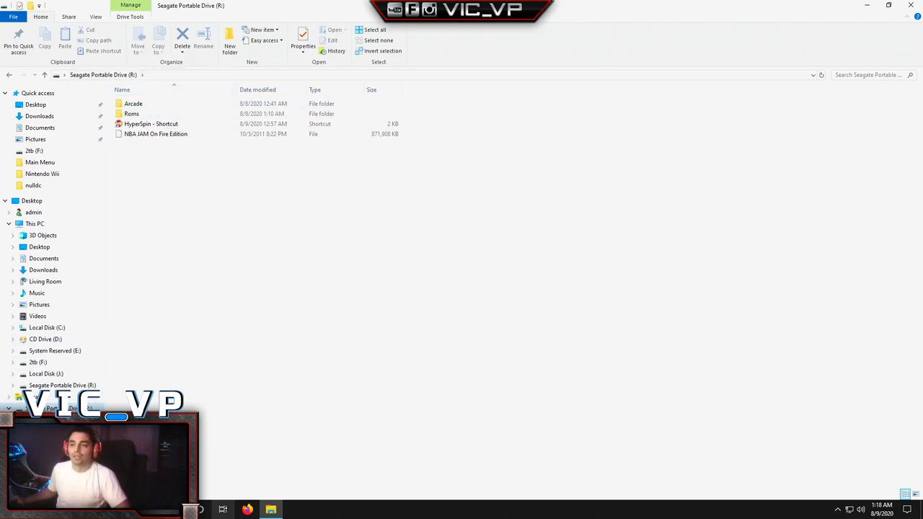
pyautogui.click(190, 510)
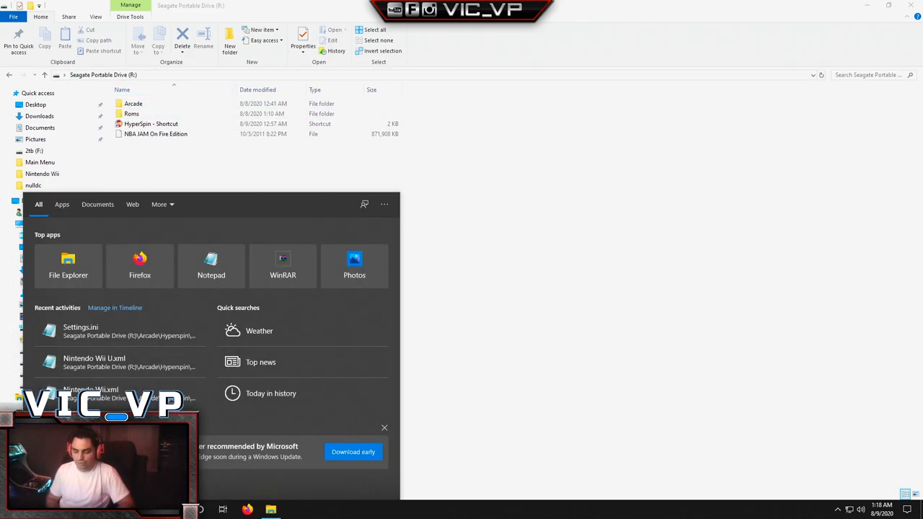
# View the Seagate Portable Drive's letter dialog in Disk Management, cancel unchanged, and close
pyautogui.write('disk cleanup')
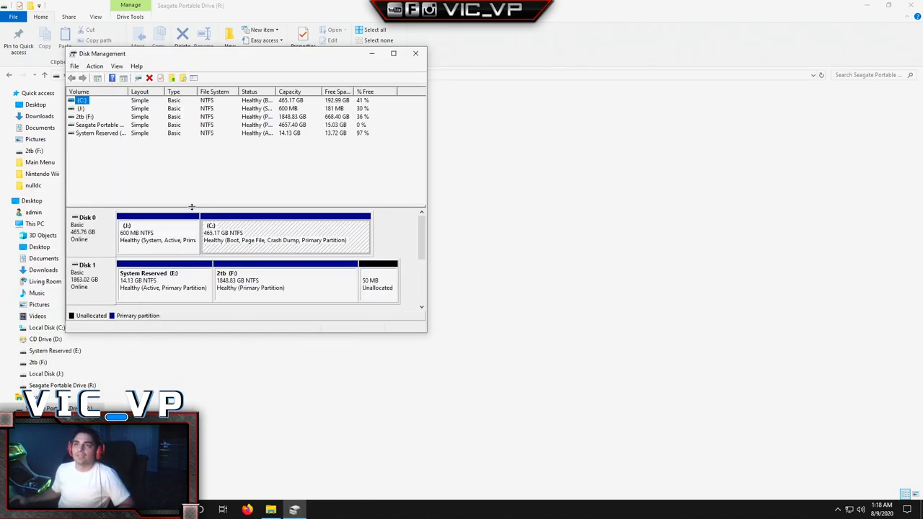
pyautogui.click(99, 125)
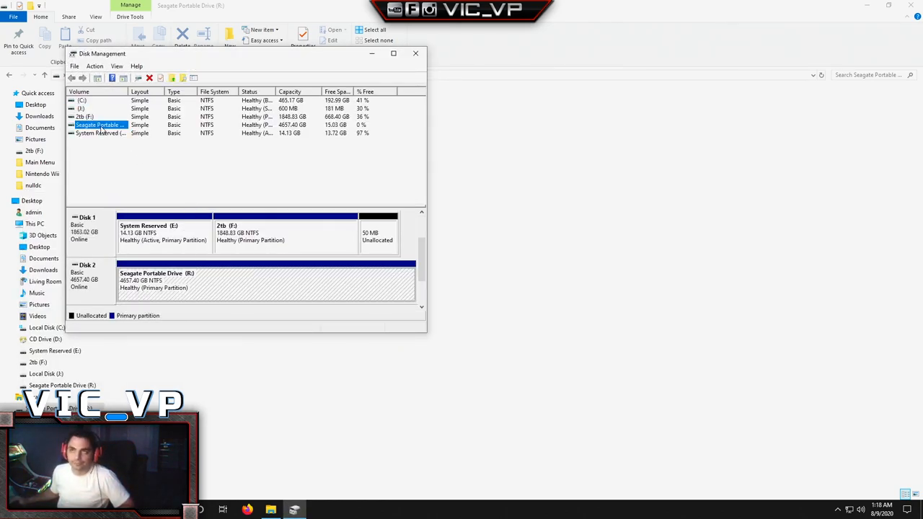
pyautogui.click(101, 125)
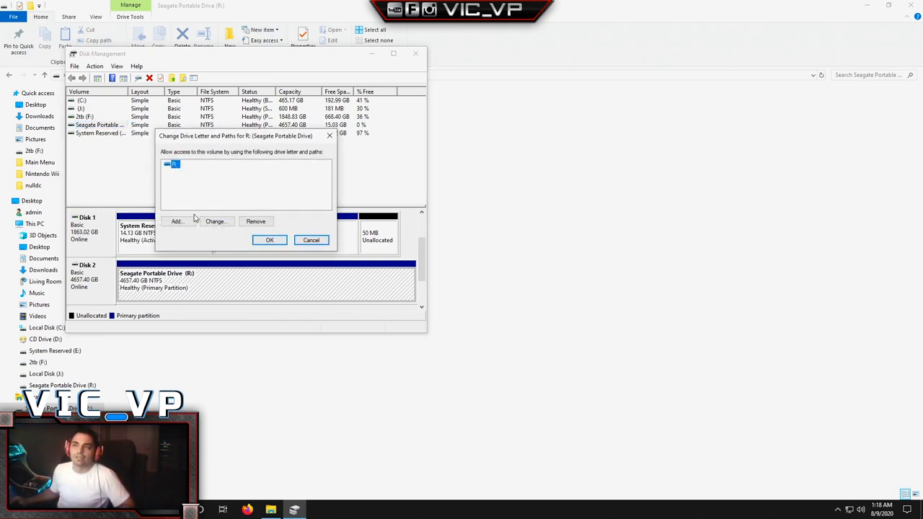
pyautogui.click(216, 222)
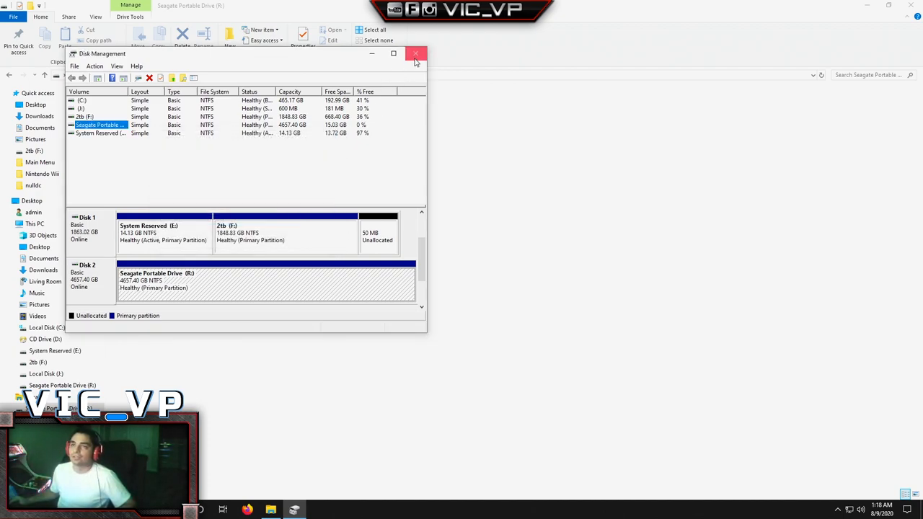
pyautogui.click(414, 52)
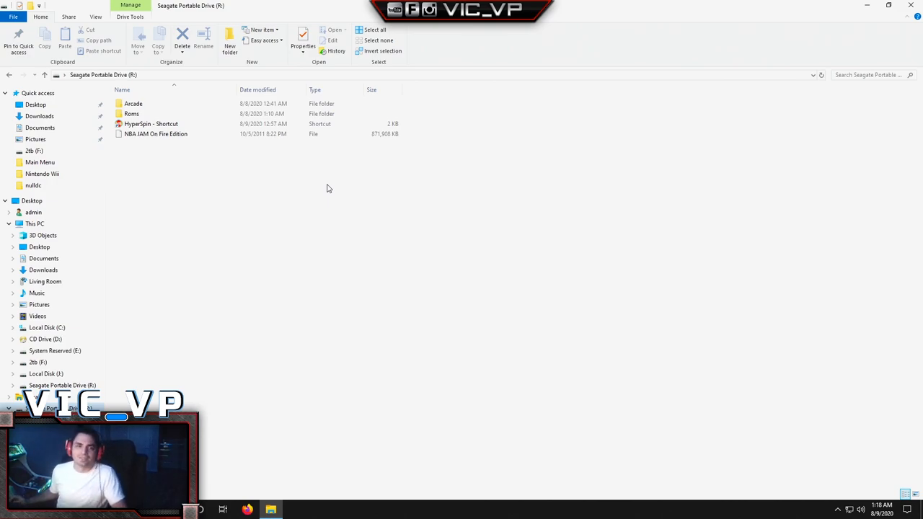
pyautogui.moveTo(284, 223)
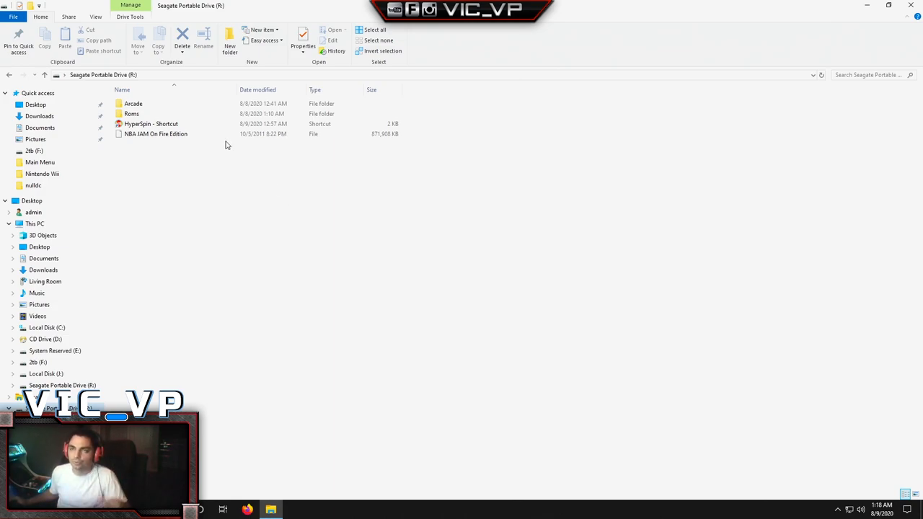
pyautogui.click(131, 113)
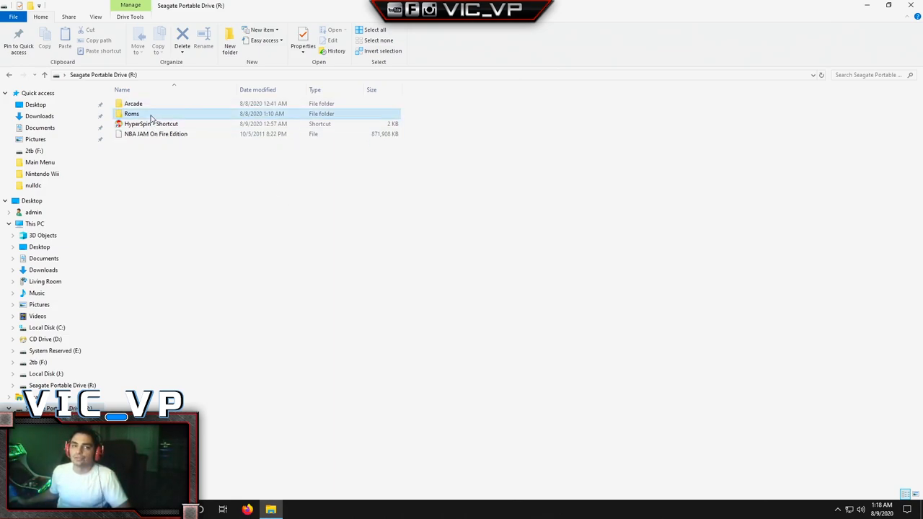
pyautogui.doubleClick(131, 113)
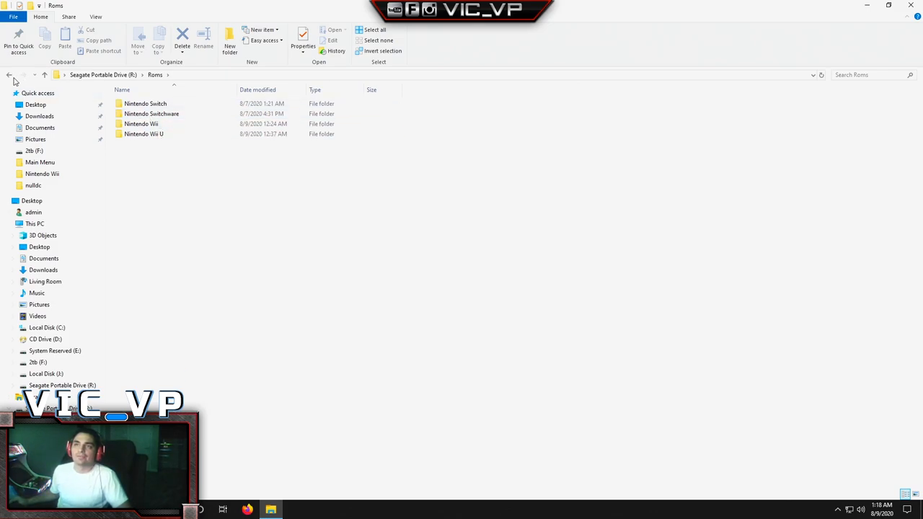
pyautogui.click(10, 77)
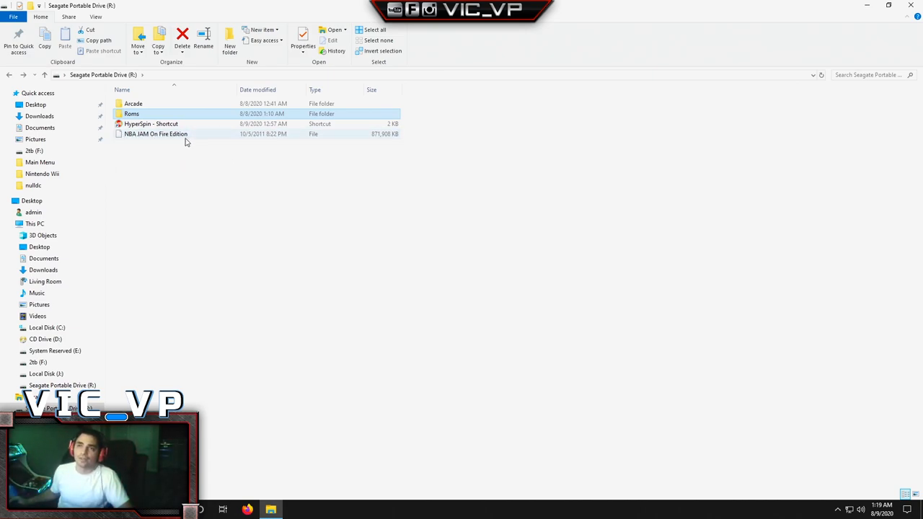
pyautogui.moveTo(160, 139)
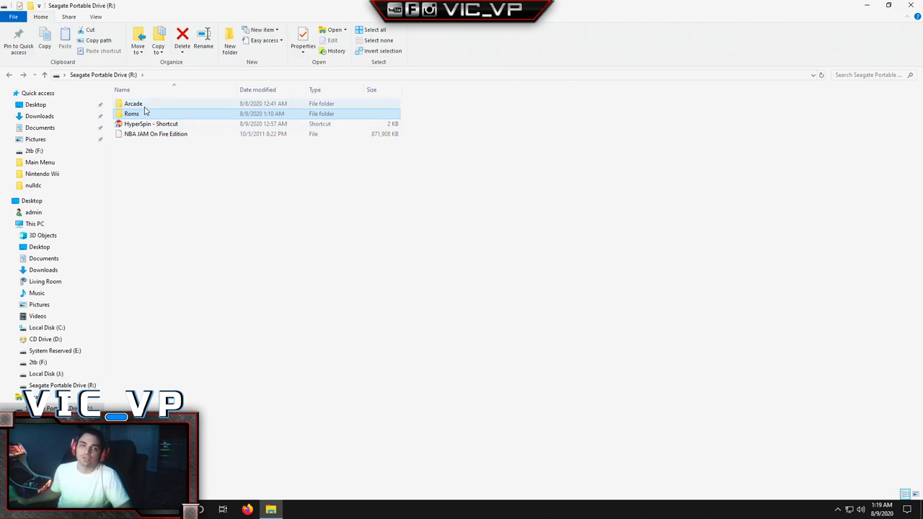
# Navigate Arcade > Hyperspin > Emulators > Yuzu and launch maintenancetool
pyautogui.doubleClick(134, 103)
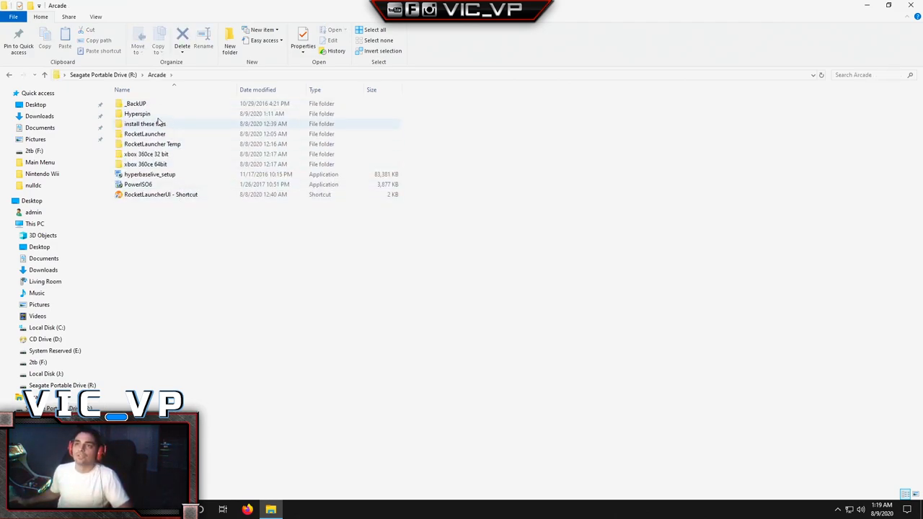
pyautogui.doubleClick(136, 113)
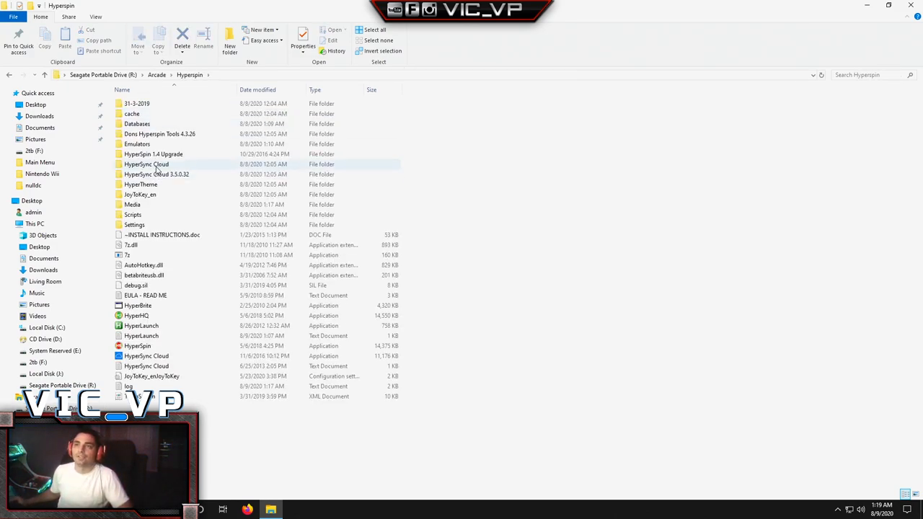
pyautogui.doubleClick(137, 143)
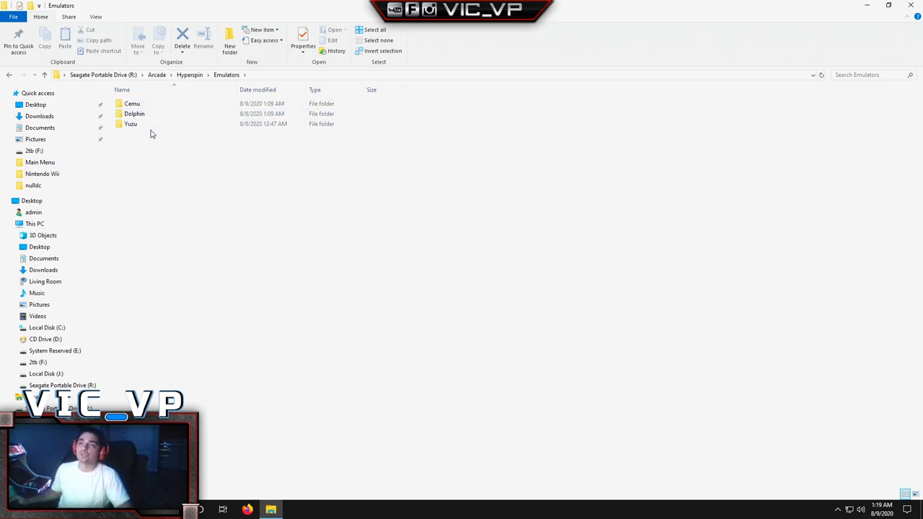
pyautogui.doubleClick(131, 123)
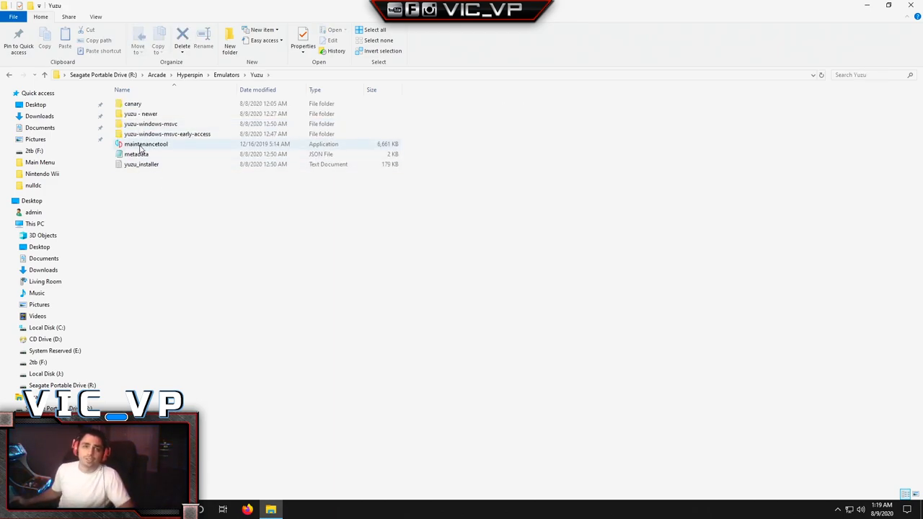
pyautogui.doubleClick(145, 144)
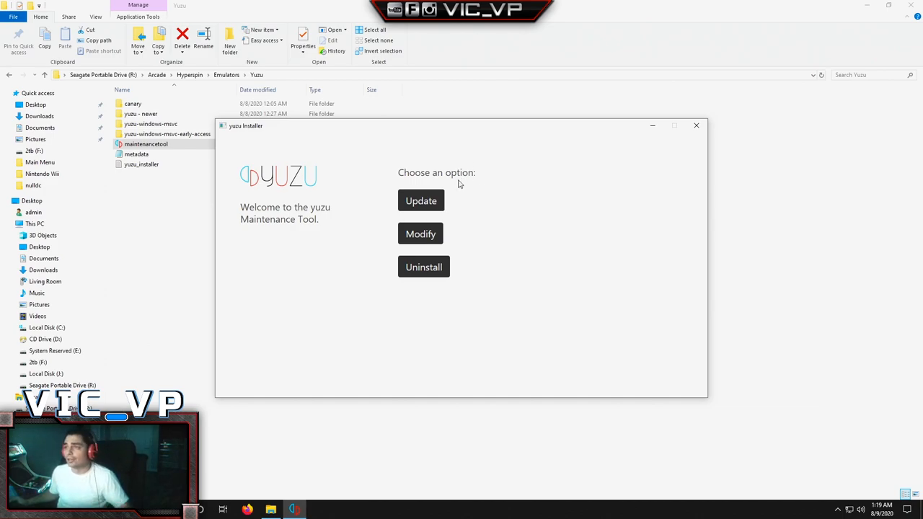
pyautogui.moveTo(421, 257)
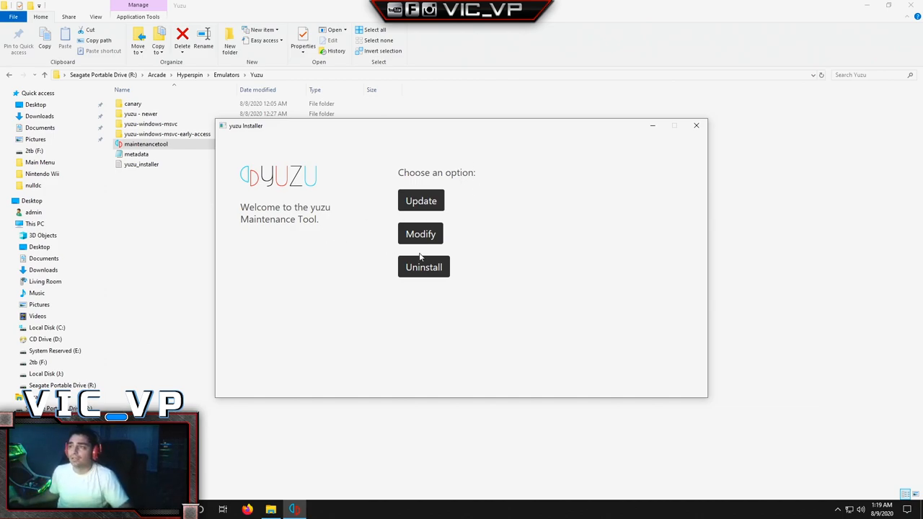
pyautogui.moveTo(429, 266)
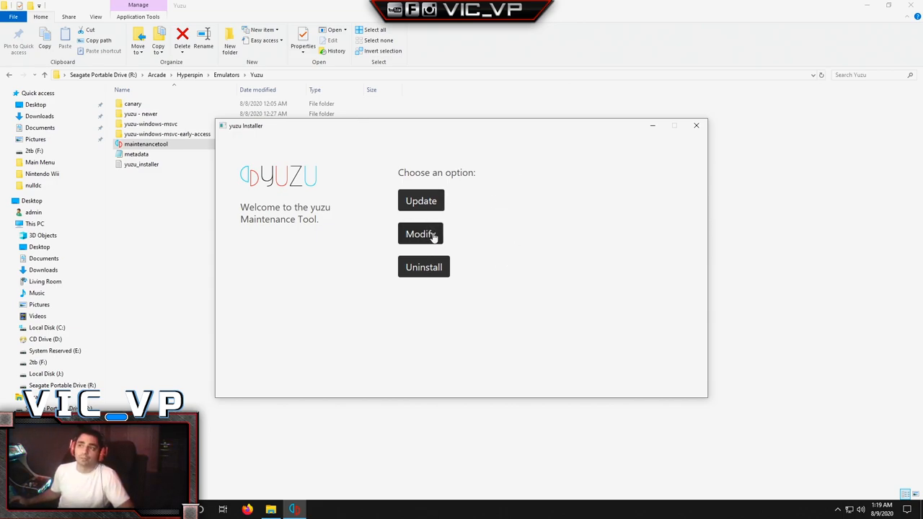
# Swap yuzu Early Access for the standard yuzu package, then exit the tool
pyautogui.click(420, 233)
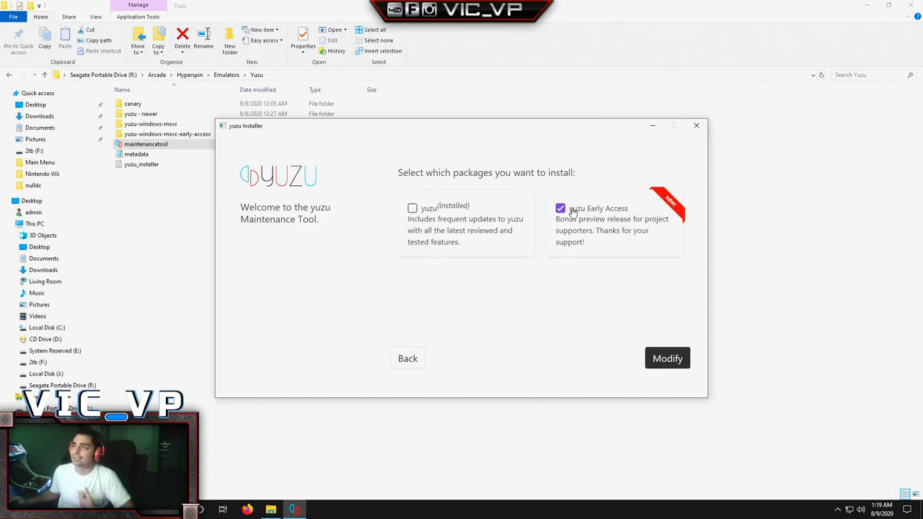
pyautogui.click(560, 209)
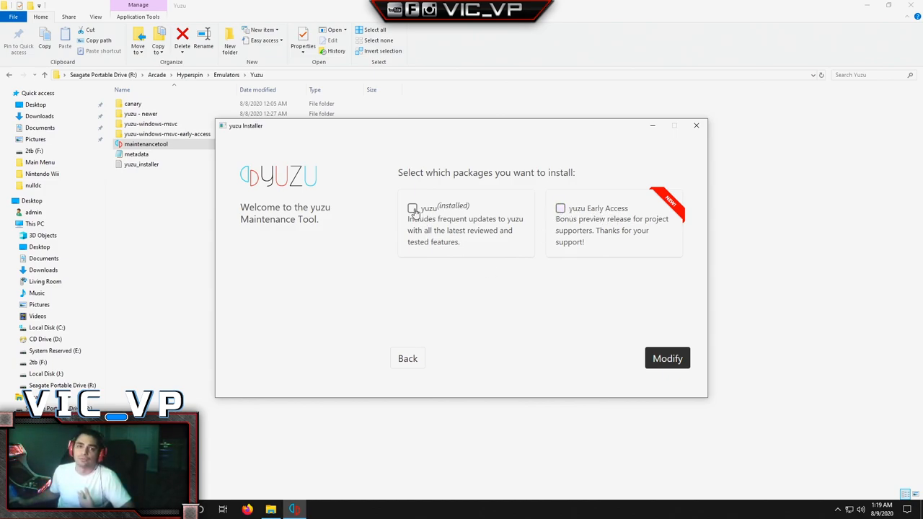
pyautogui.click(411, 207)
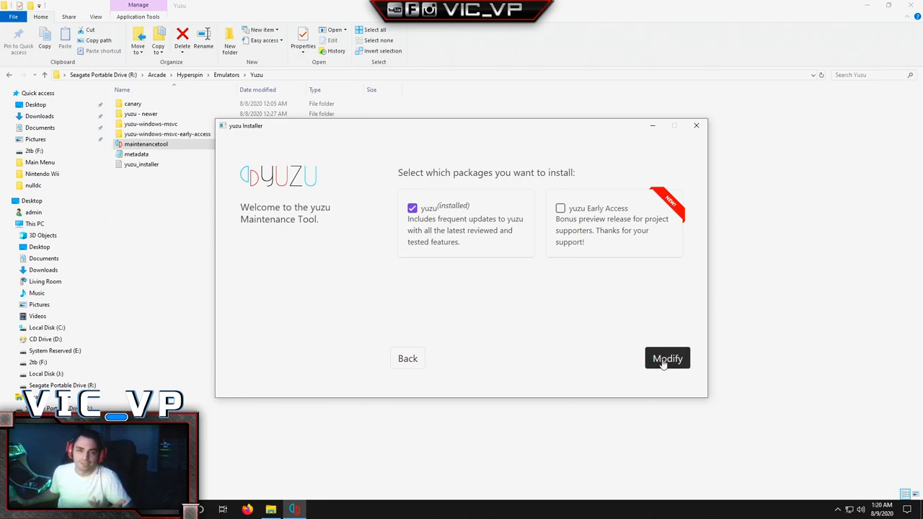
pyautogui.click(667, 358)
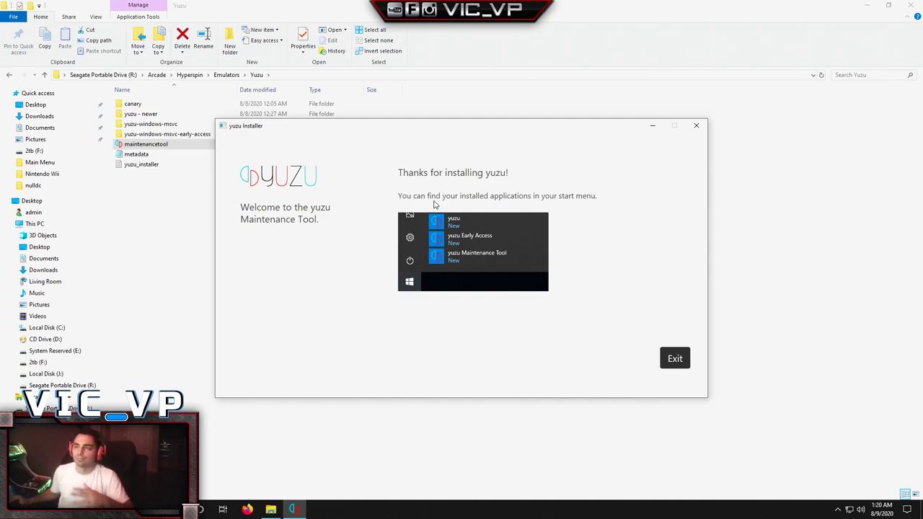
pyautogui.moveTo(493, 268)
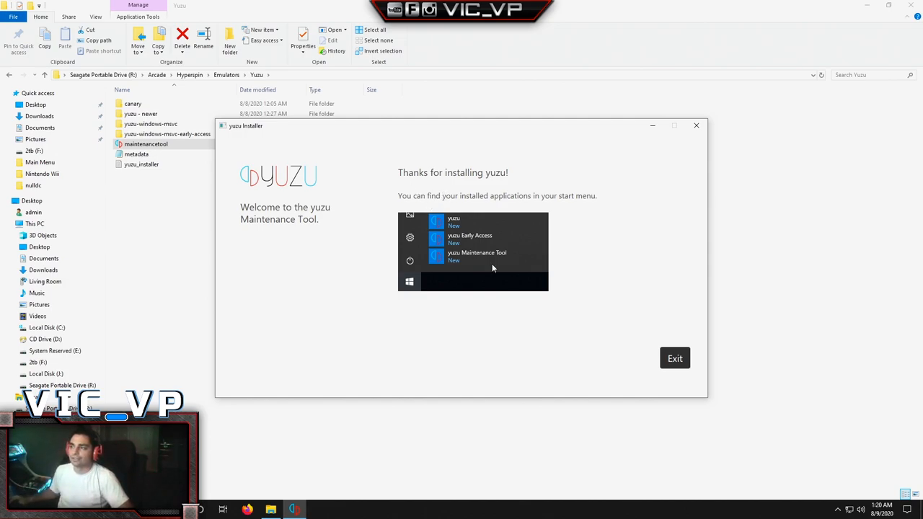
pyautogui.click(674, 358)
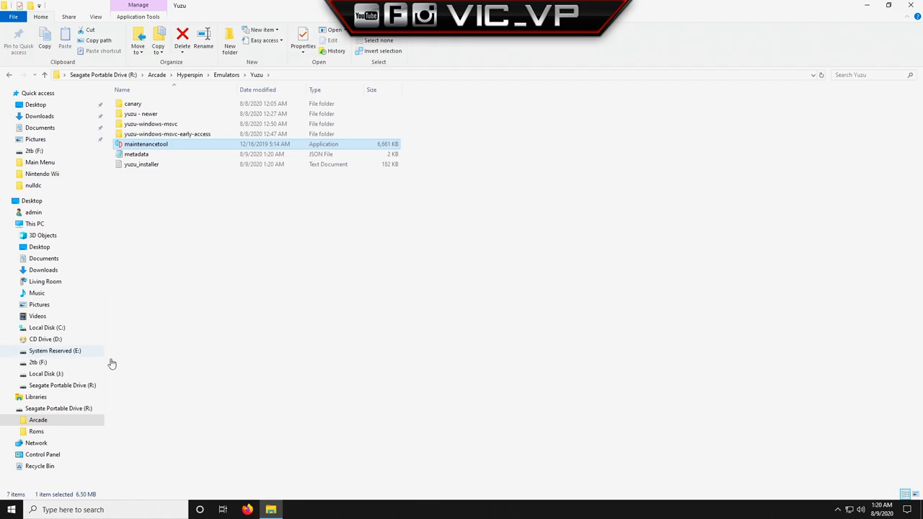
pyautogui.moveTo(126, 492)
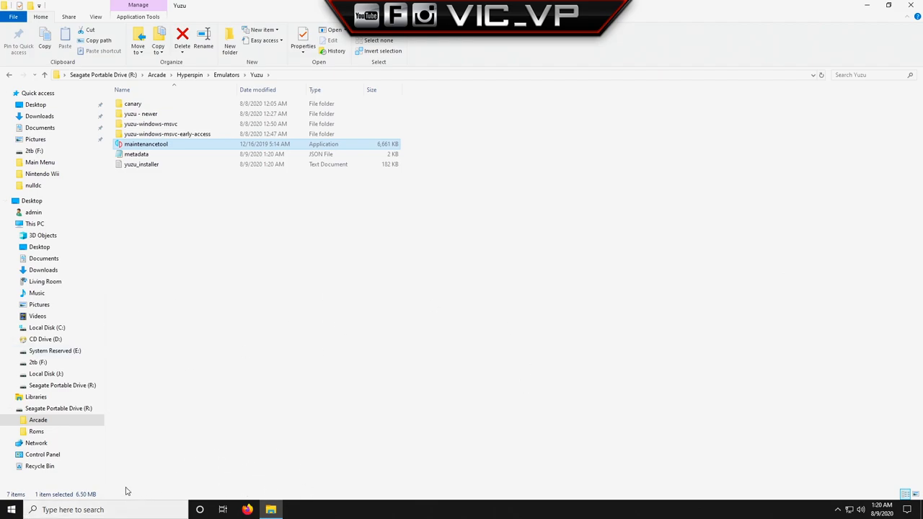
# Search Windows for the yuzu app
pyautogui.click(93, 510)
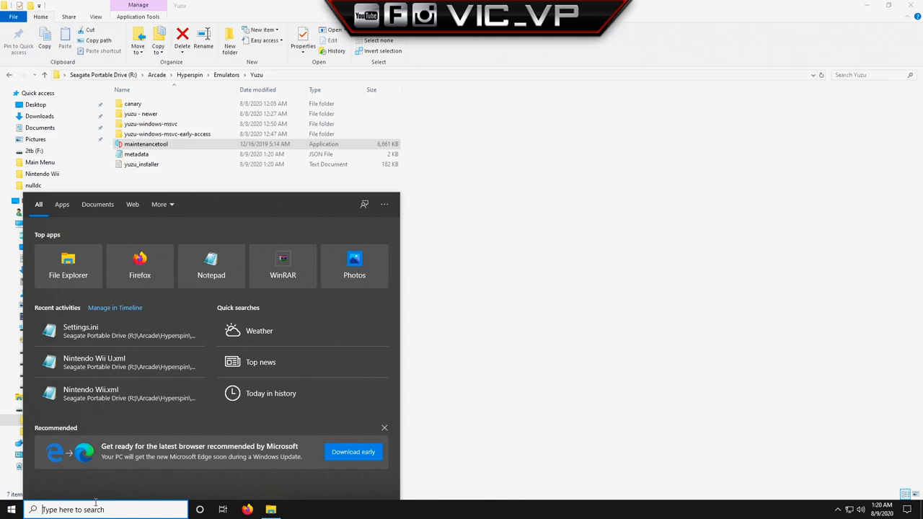
pyautogui.write('yuzu')
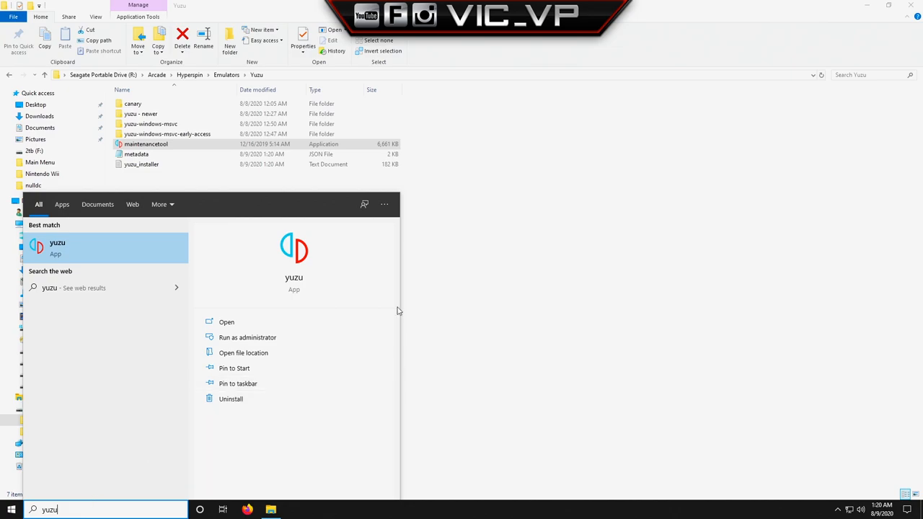
pyautogui.moveTo(334, 310)
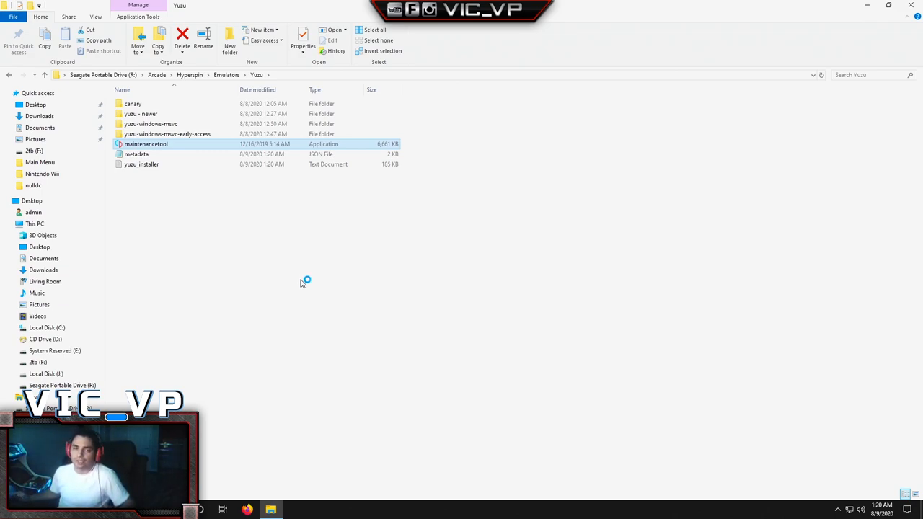
pyautogui.moveTo(306, 284)
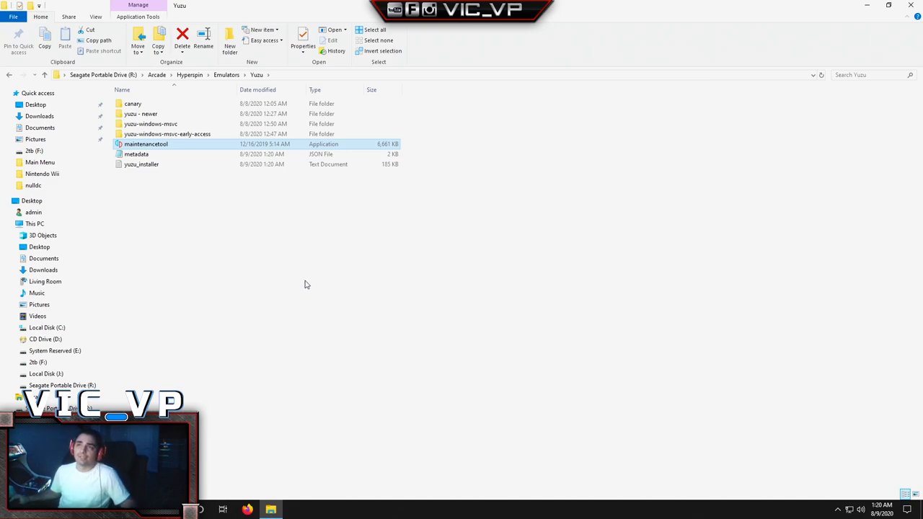
pyautogui.moveTo(301, 281)
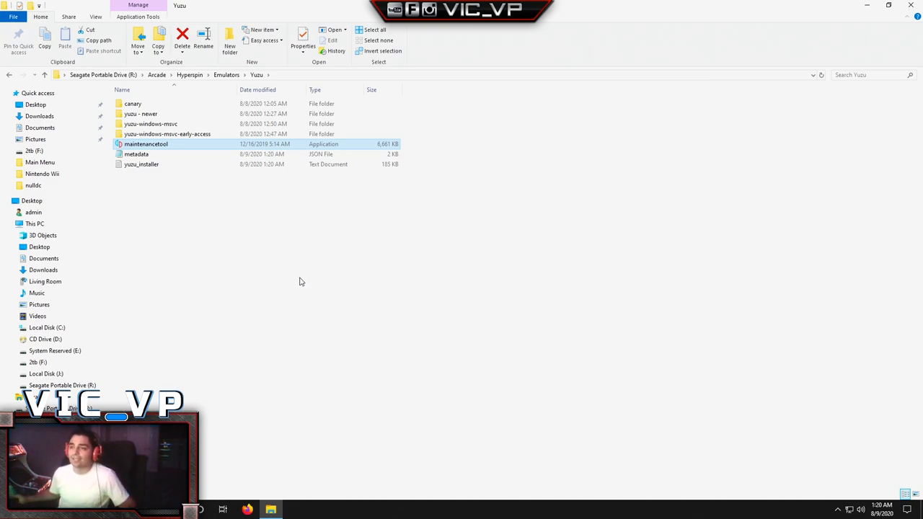
# Launch yuzu to list Link's Awakening and Animal Crossing: New Horizons
pyautogui.doubleClick(145, 143)
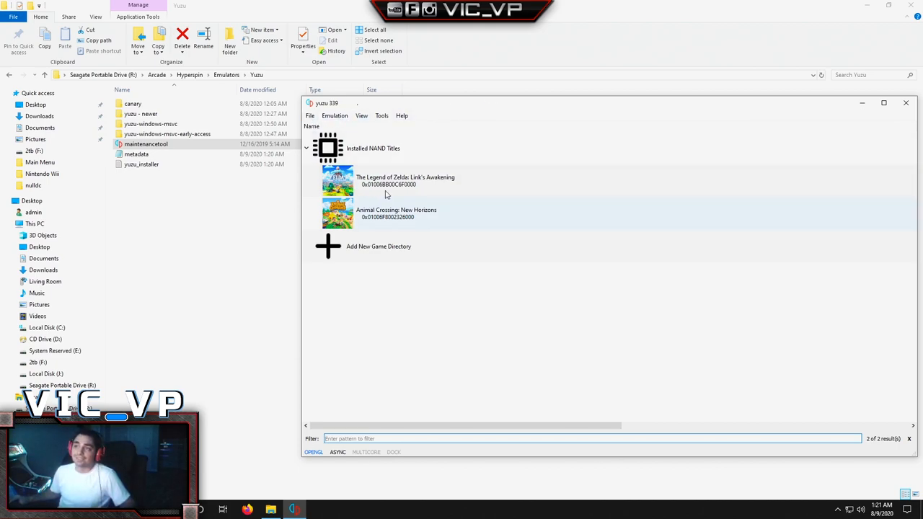
pyautogui.moveTo(419, 163)
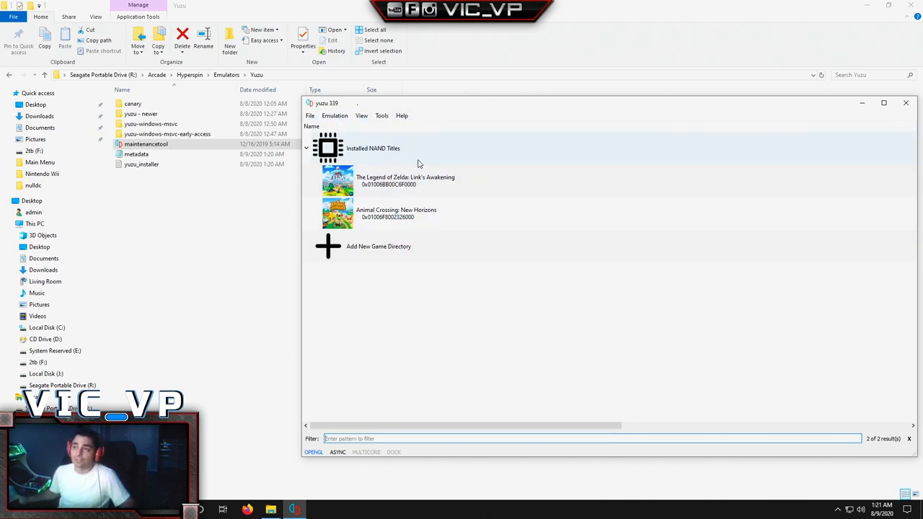
pyautogui.moveTo(582, 217)
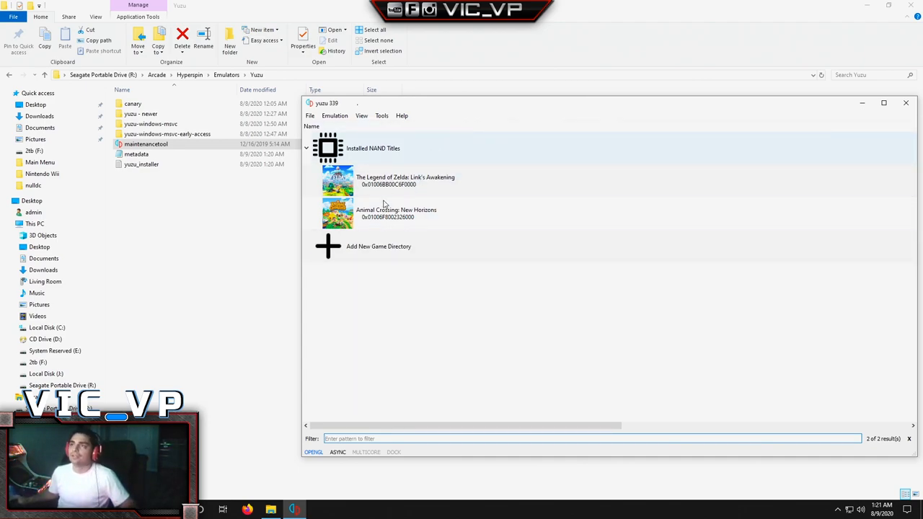
# Use File > Open yuzu Folder to open its AppData Roaming folder
pyautogui.click(310, 115)
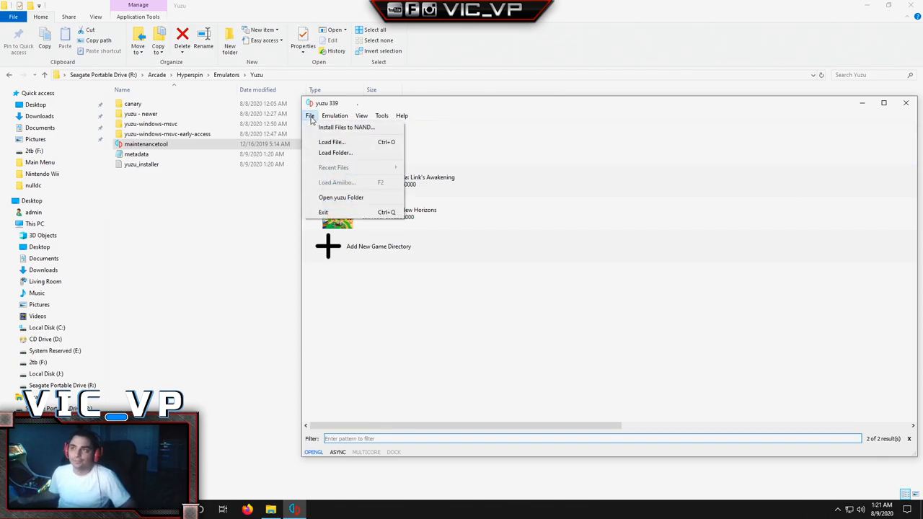
pyautogui.moveTo(341, 197)
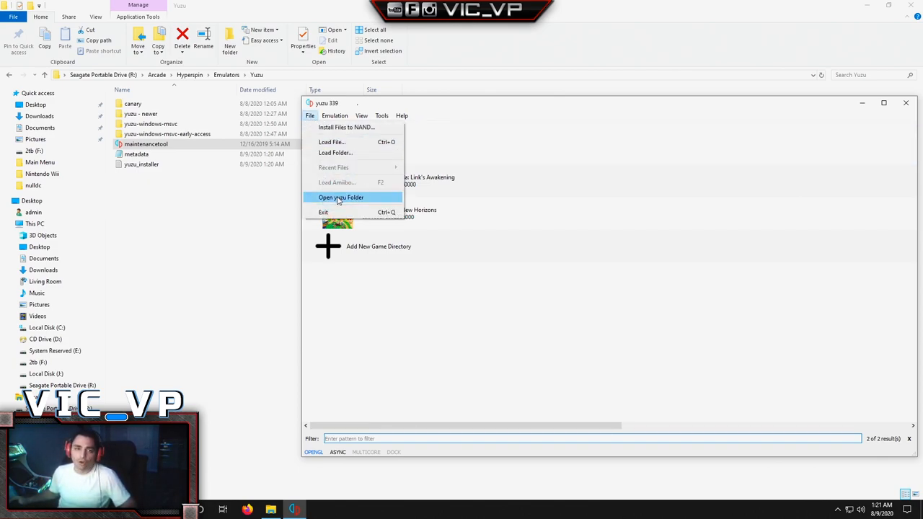
pyautogui.click(340, 197)
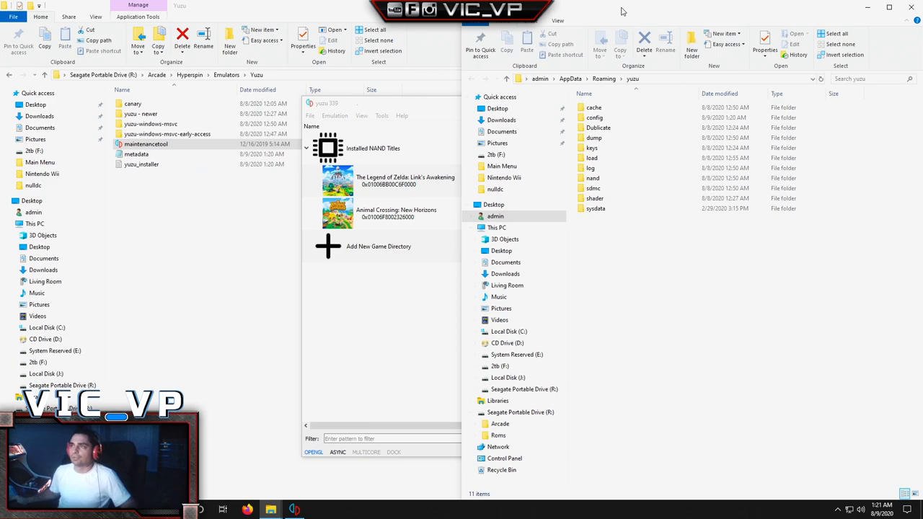
pyautogui.moveTo(224, 255)
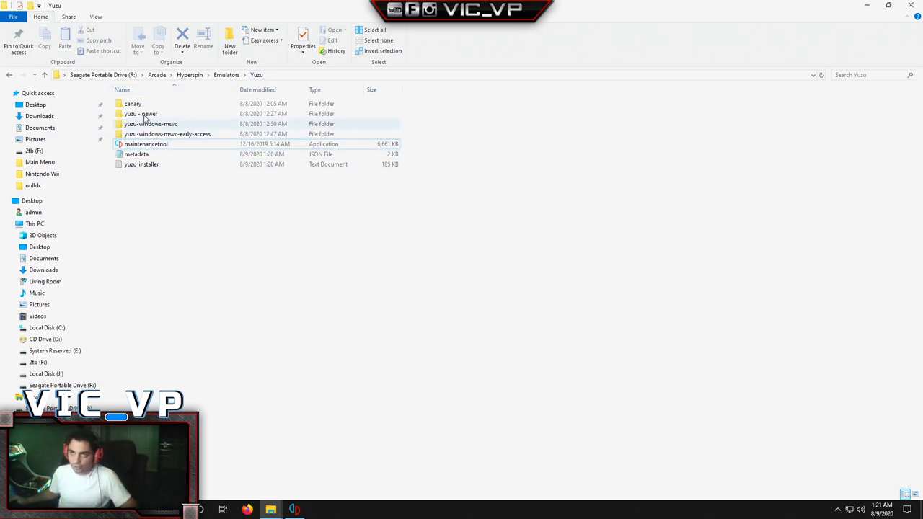
# Open canary\User and copy its folders from cache through sysdata
pyautogui.doubleClick(132, 103)
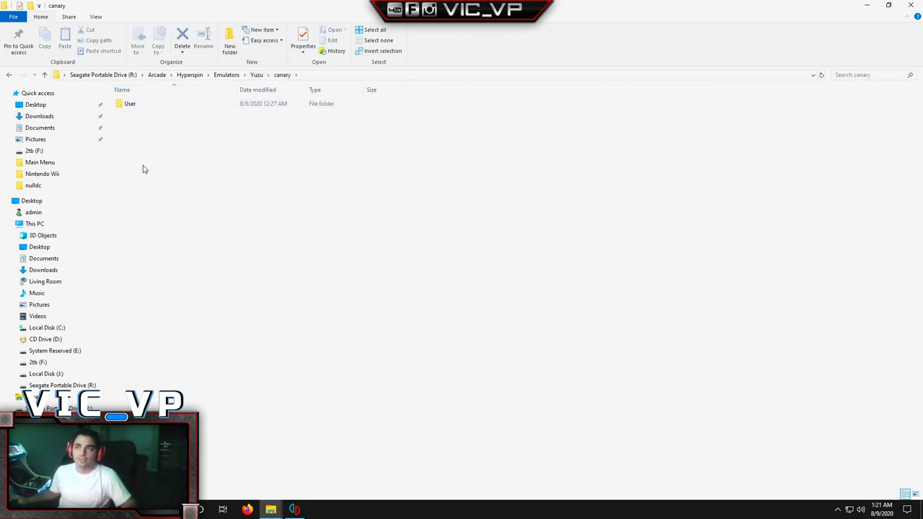
pyautogui.doubleClick(128, 103)
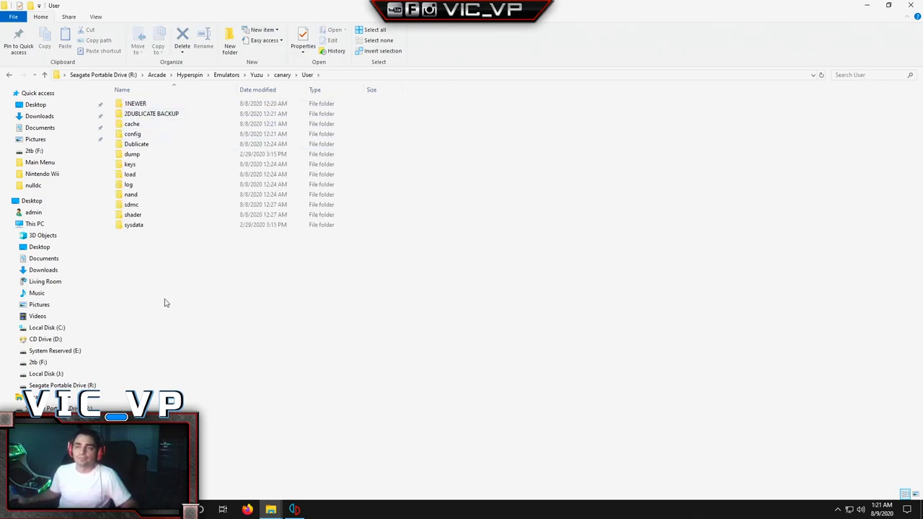
pyautogui.moveTo(172, 306)
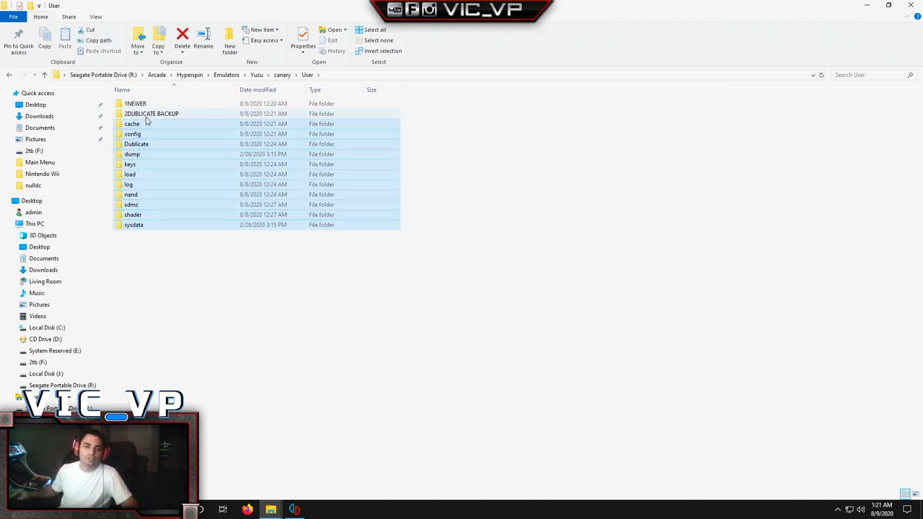
pyautogui.moveTo(146, 119)
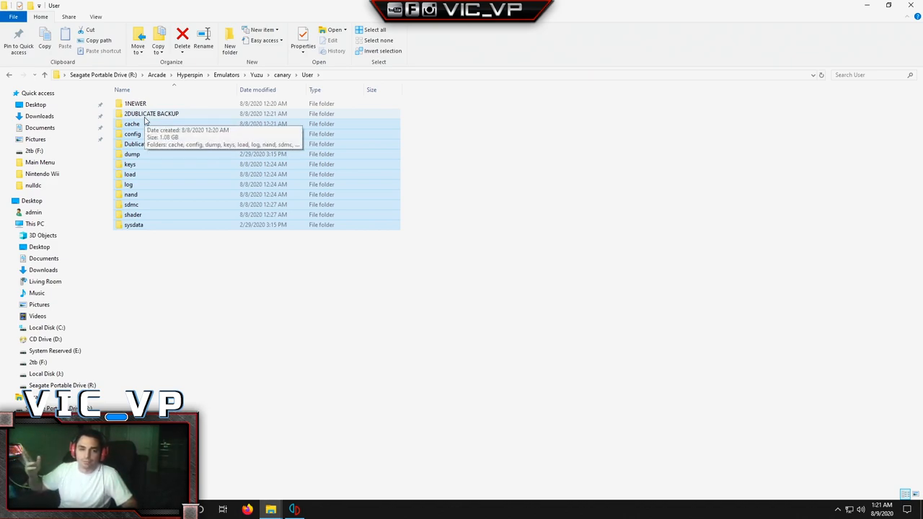
pyautogui.moveTo(171, 144)
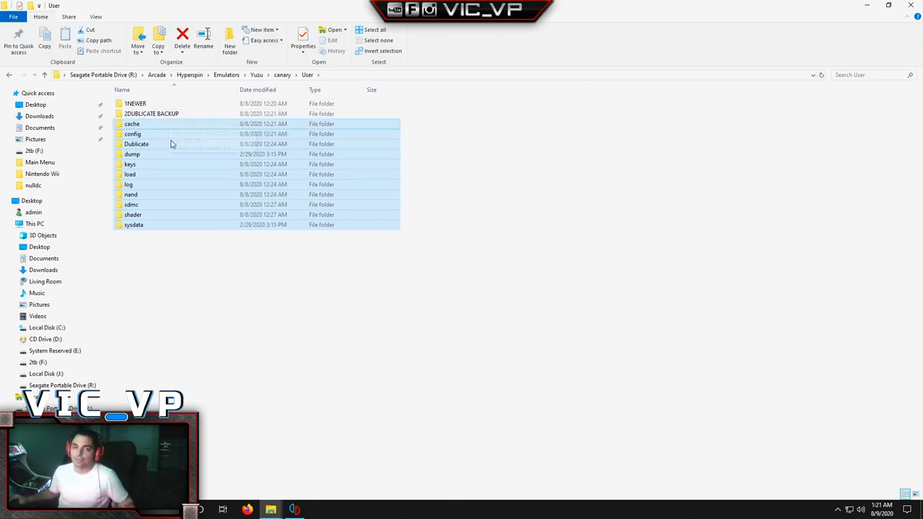
pyautogui.click(132, 124)
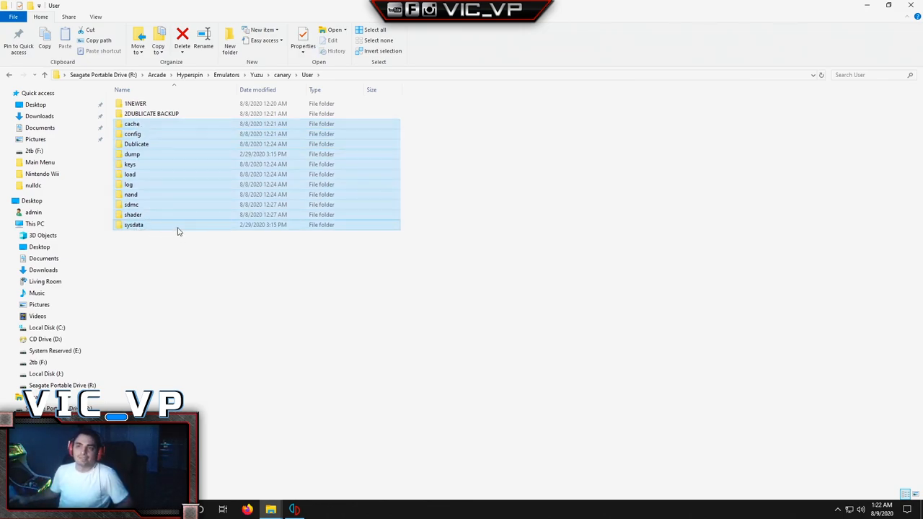
pyautogui.rightClick(178, 225)
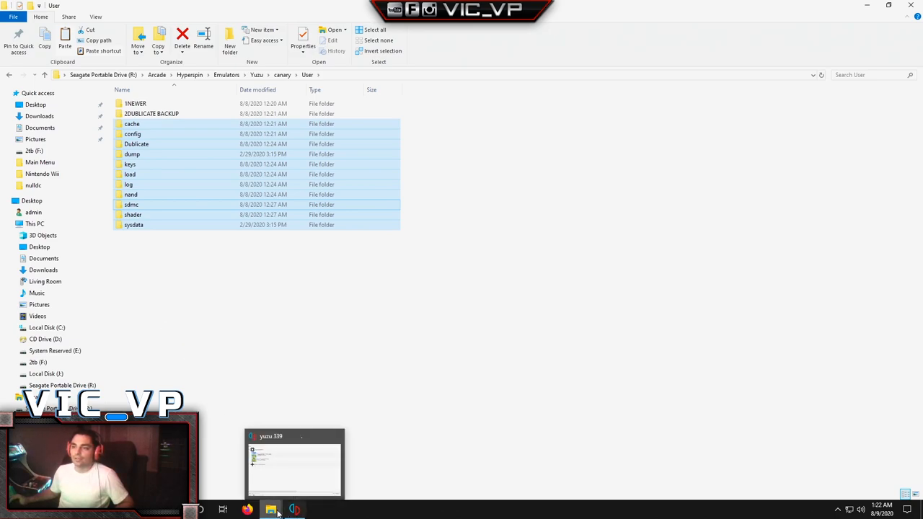
# Paste the copied canary folders into the yuzu AppData Roaming folder
pyautogui.click(294, 510)
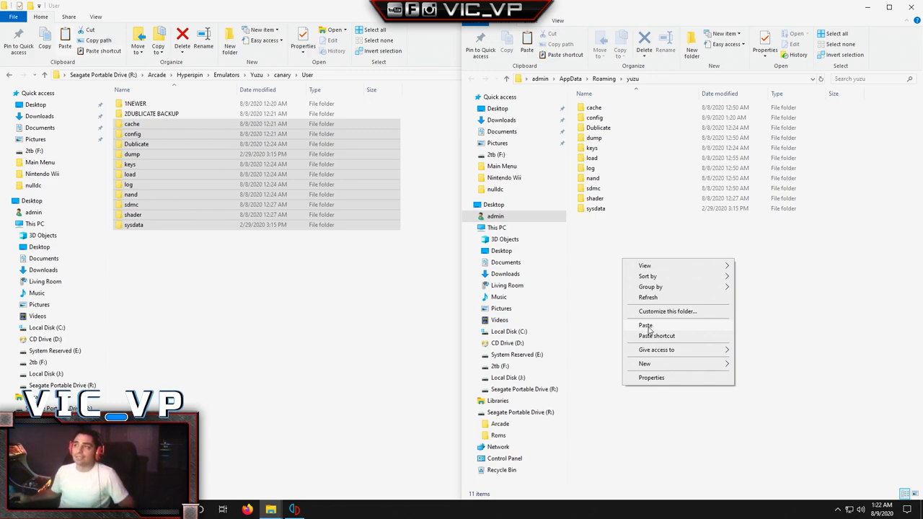
pyautogui.moveTo(629, 236)
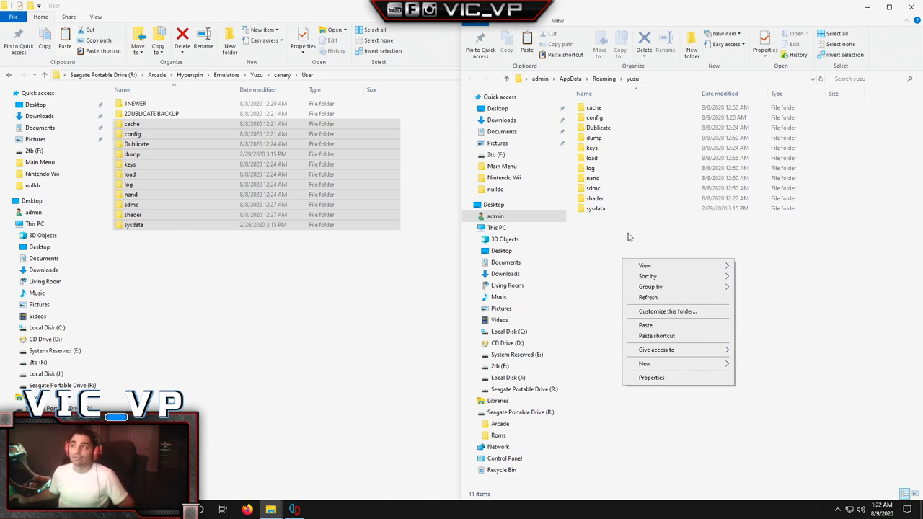
pyautogui.click(609, 254)
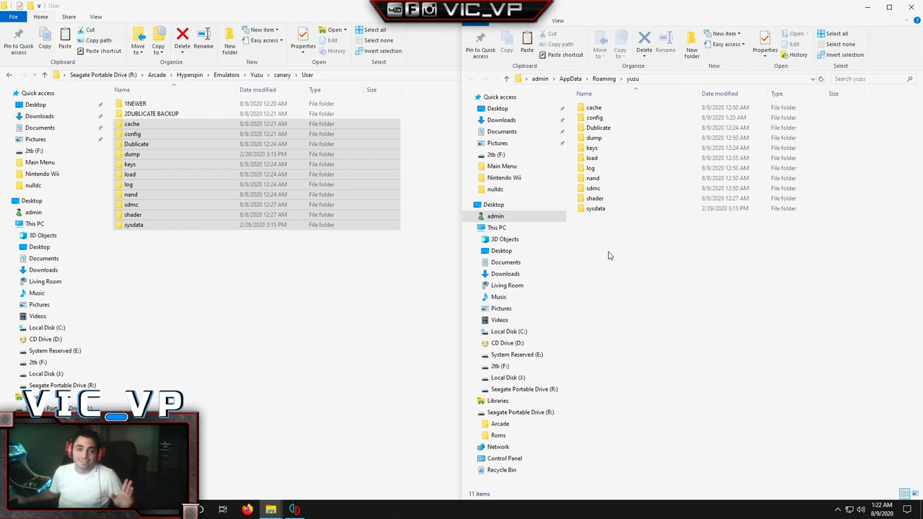
pyautogui.click(294, 509)
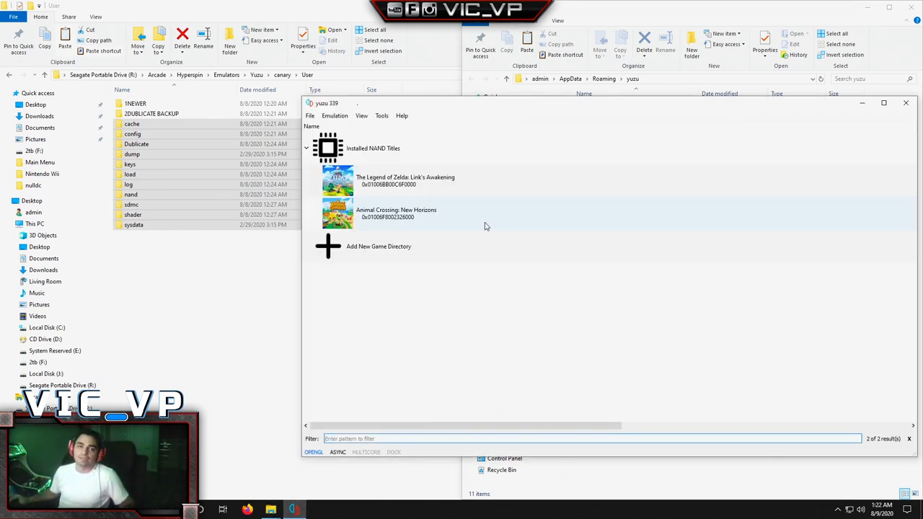
pyautogui.moveTo(498, 275)
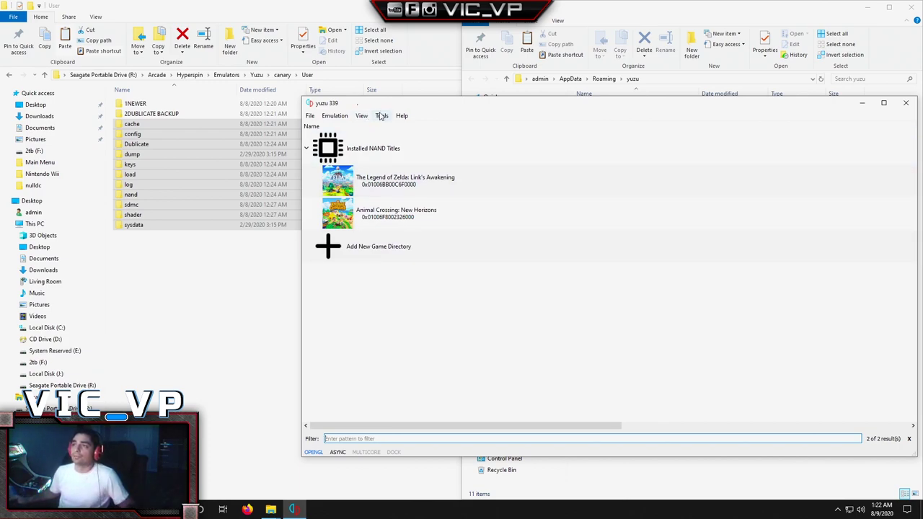
pyautogui.click(333, 115)
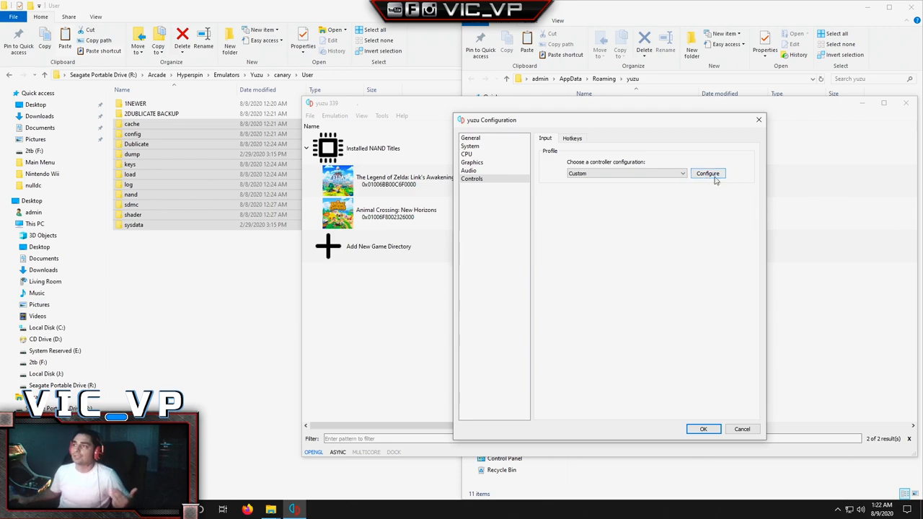
pyautogui.click(707, 173)
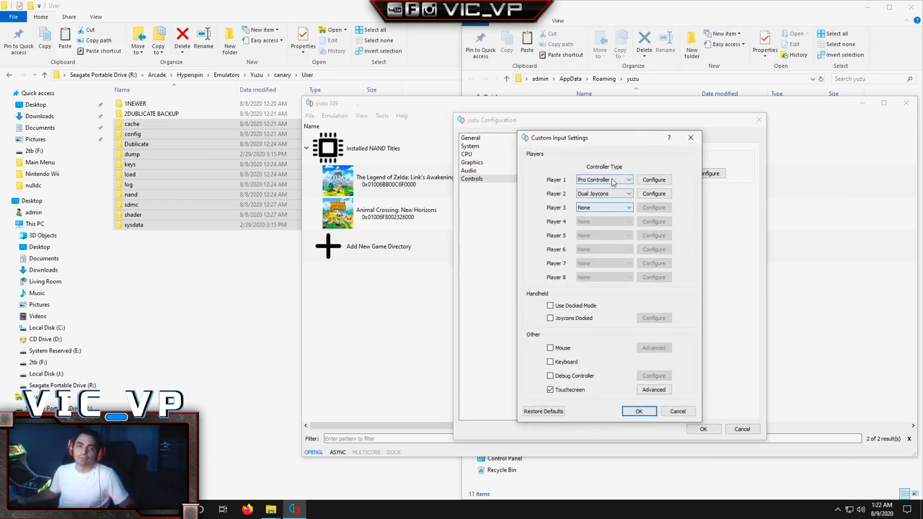
pyautogui.click(653, 179)
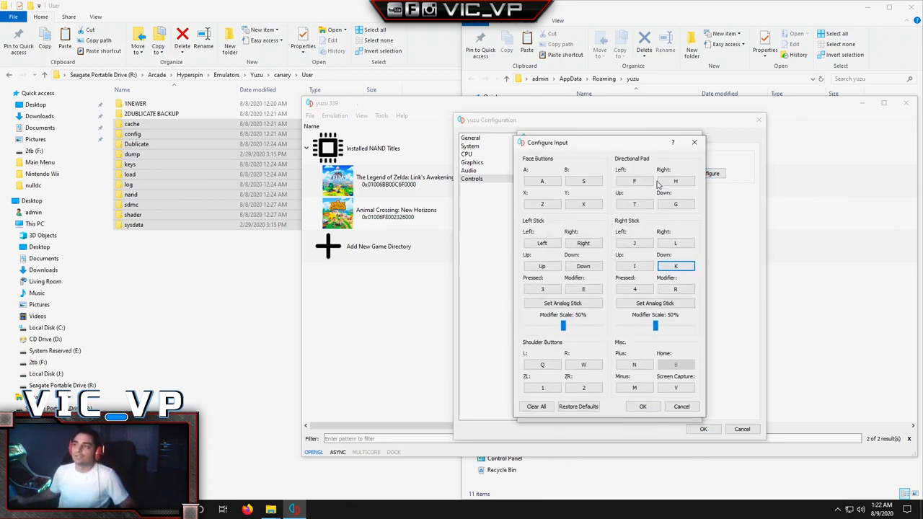
pyautogui.moveTo(676, 230)
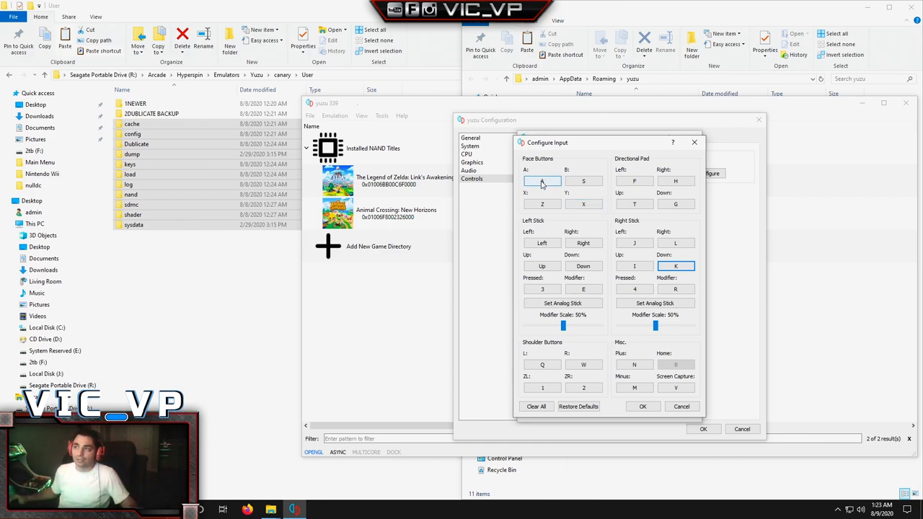
pyautogui.click(541, 181)
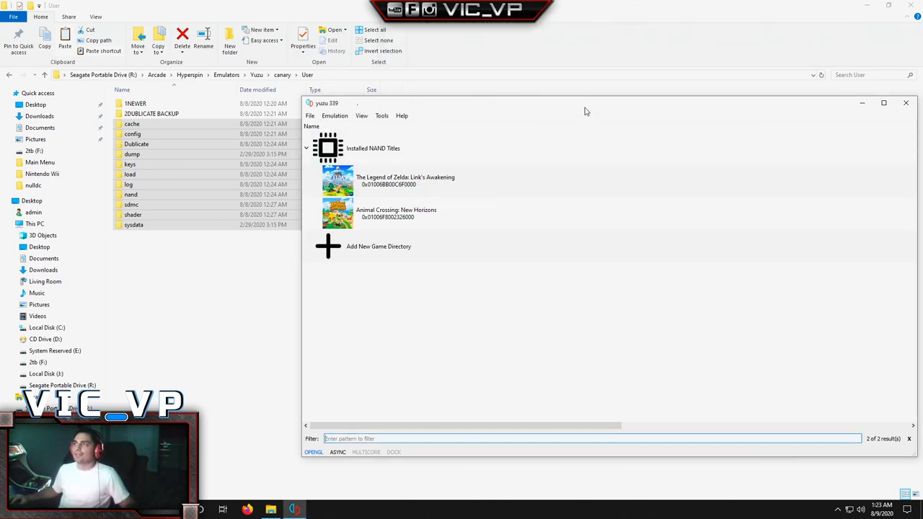
# Go back up from Yuzu to Emulators and open the Cemu folder
pyautogui.click(905, 103)
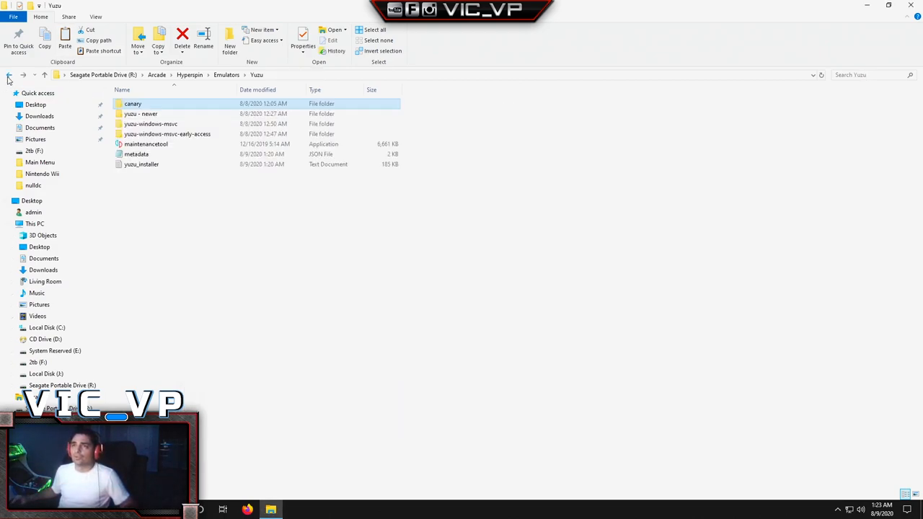
pyautogui.click(9, 76)
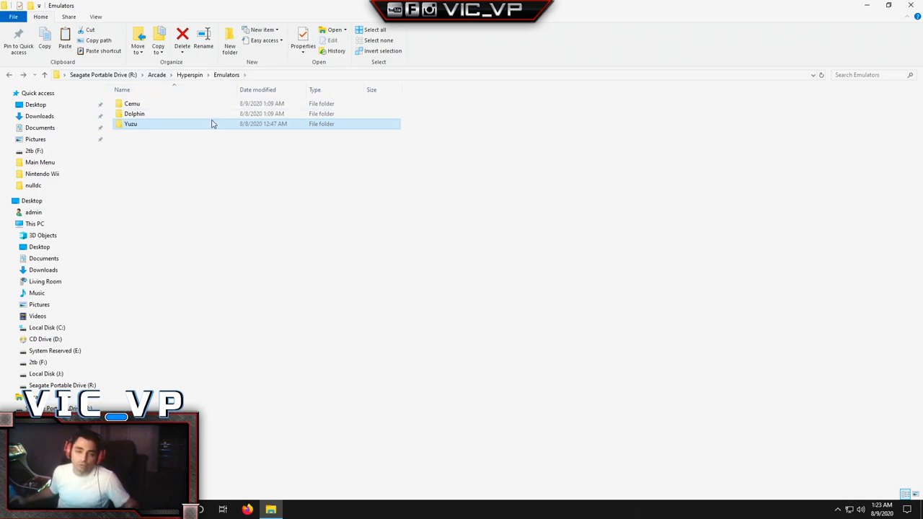
pyautogui.doubleClick(132, 103)
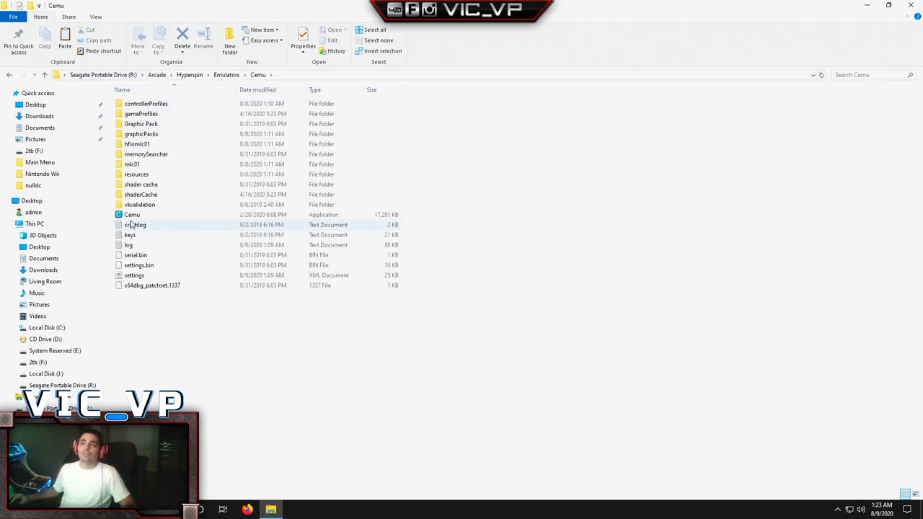
# Launch Cemu.exe and open Controller 1's input settings from the Options menu
pyautogui.doubleClick(132, 214)
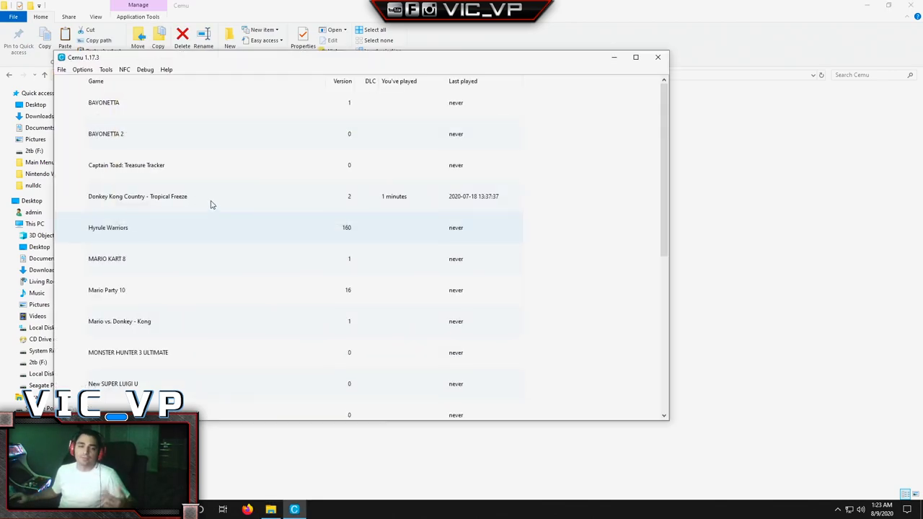
pyautogui.moveTo(214, 194)
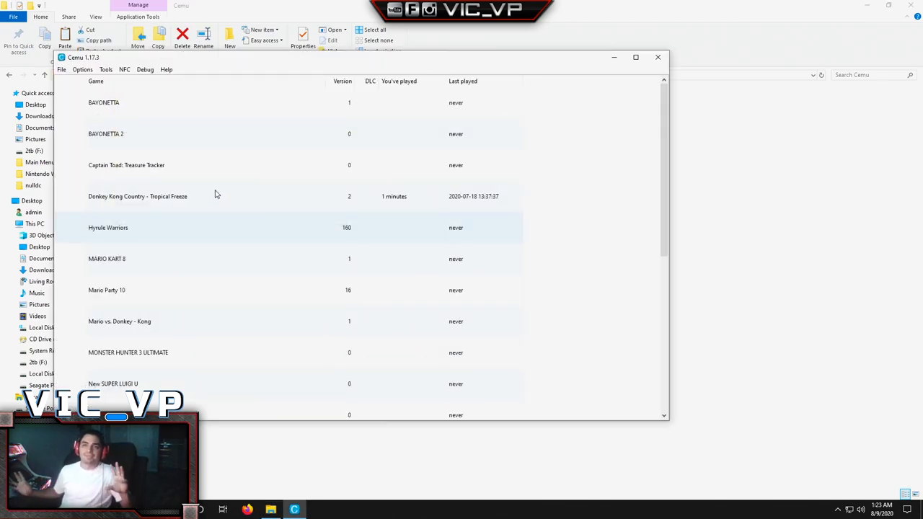
pyautogui.moveTo(200, 181)
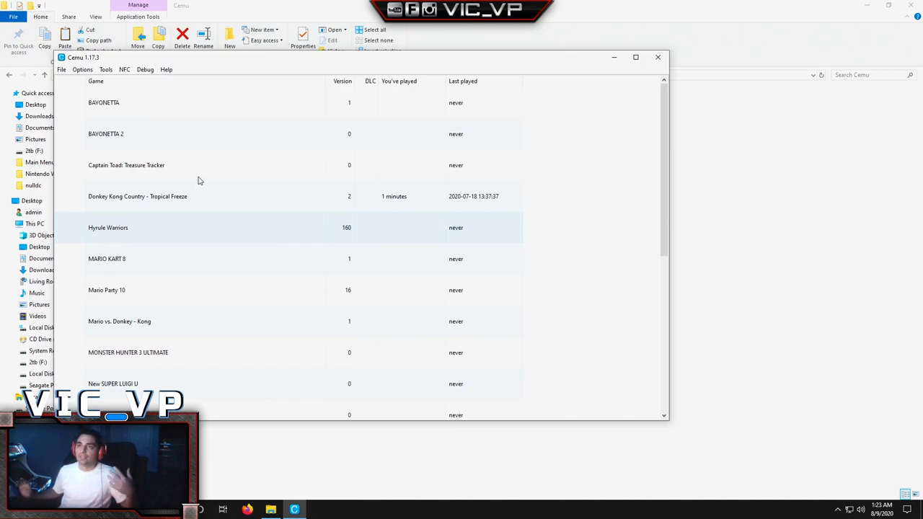
pyautogui.moveTo(199, 142)
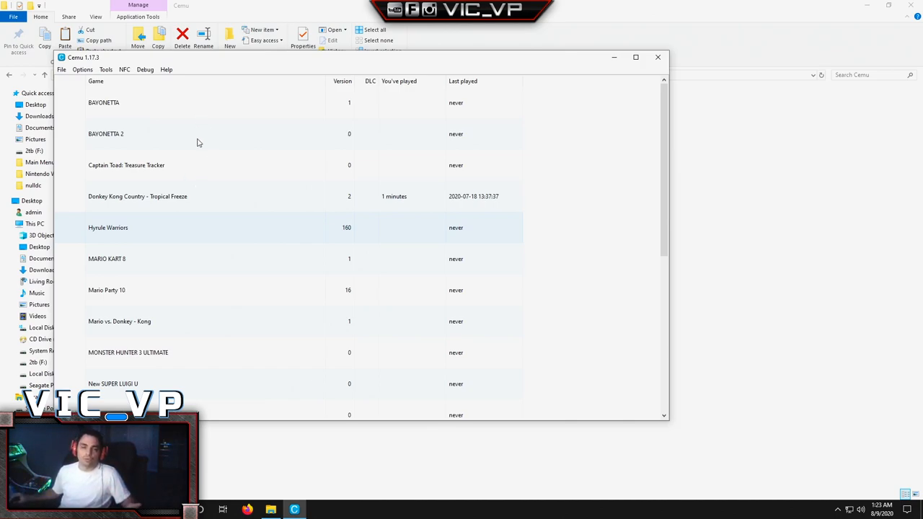
pyautogui.moveTo(204, 157)
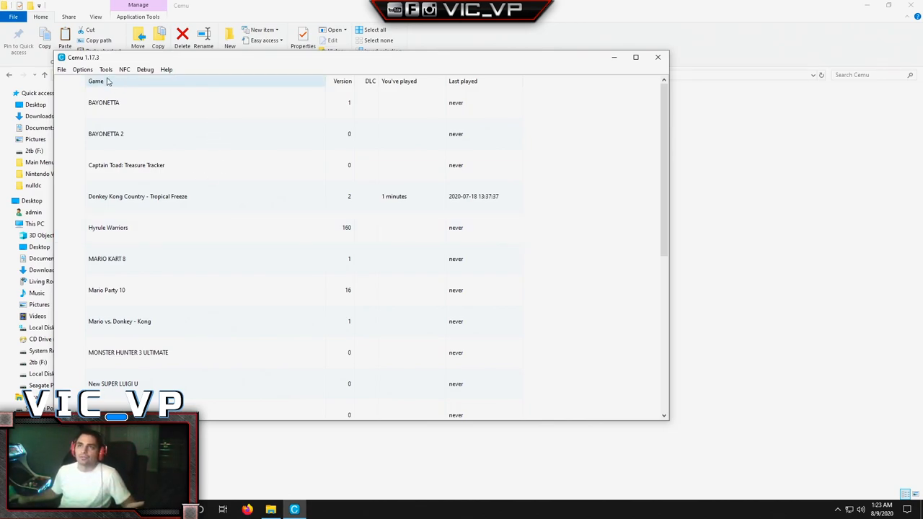
pyautogui.click(108, 69)
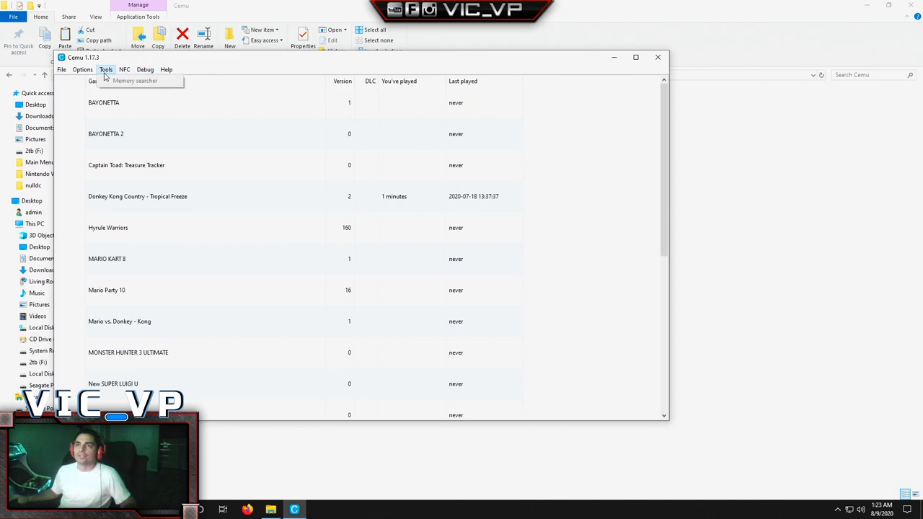
pyautogui.click(80, 69)
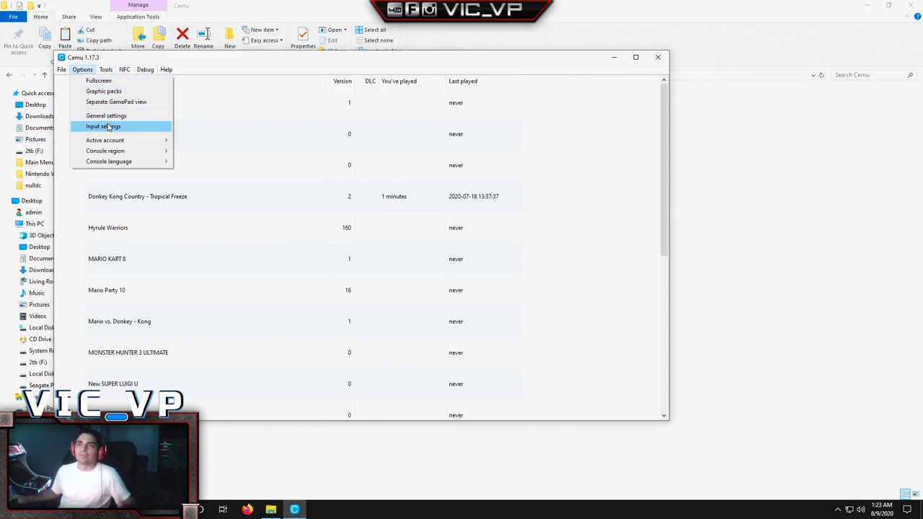
pyautogui.click(102, 127)
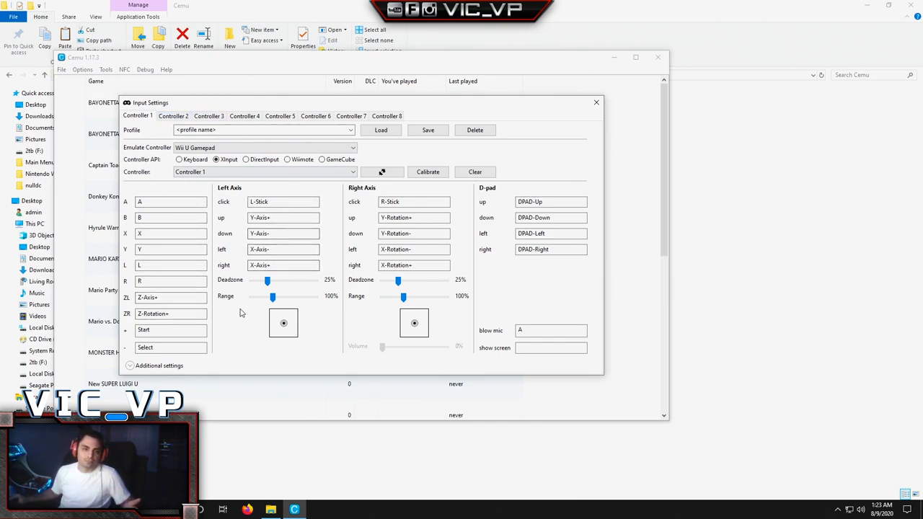
pyautogui.moveTo(193, 289)
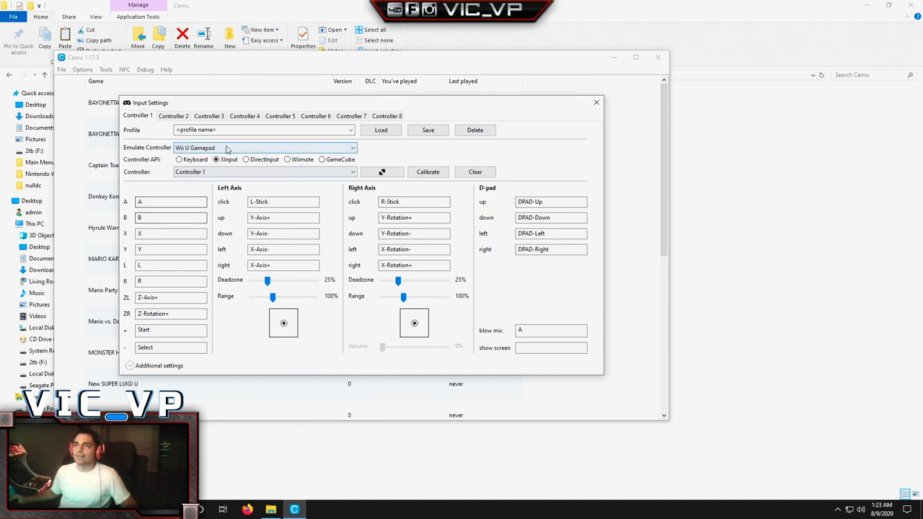
pyautogui.moveTo(183, 190)
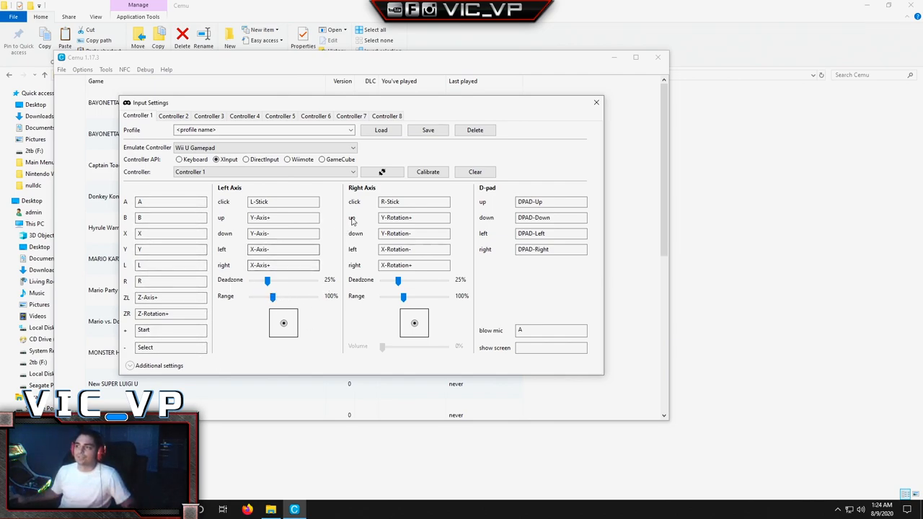
pyautogui.moveTo(461, 331)
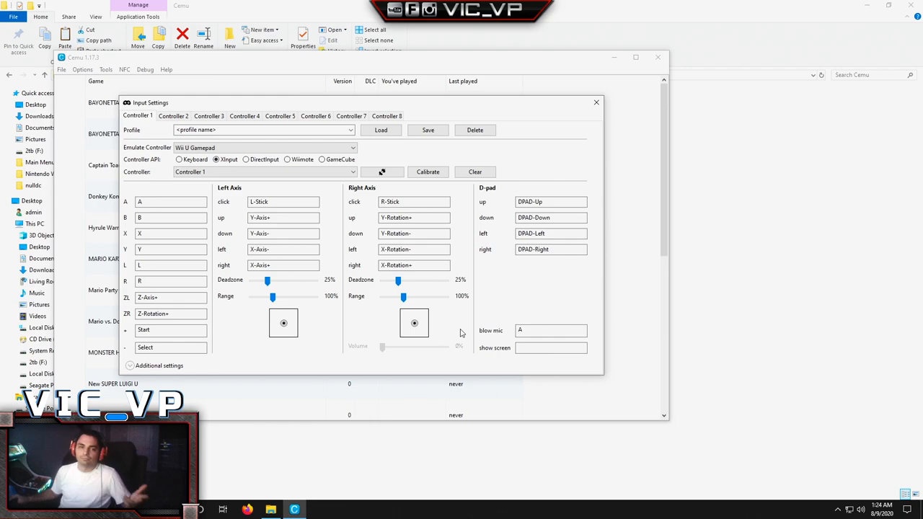
pyautogui.moveTo(597, 112)
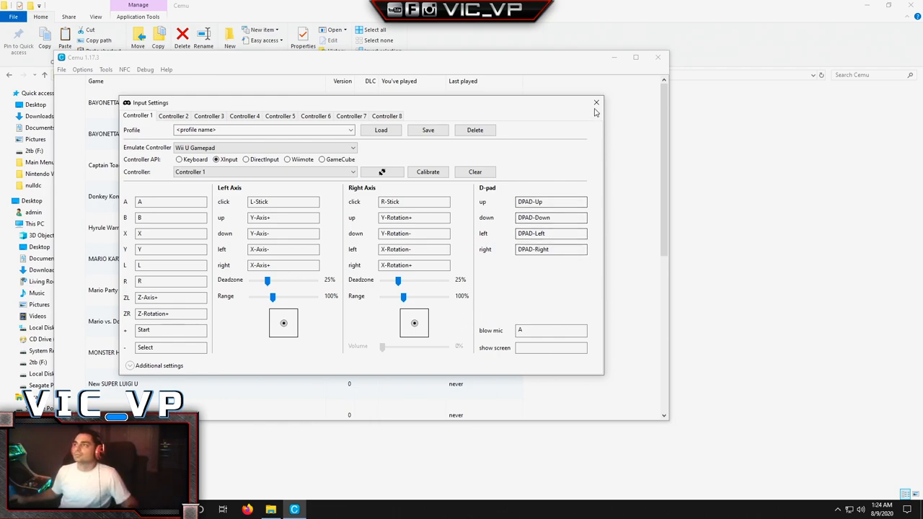
# Close Cemu's input settings, launch Dolphin and give Wiimote 1 a Nunchuk extension
pyautogui.click(594, 102)
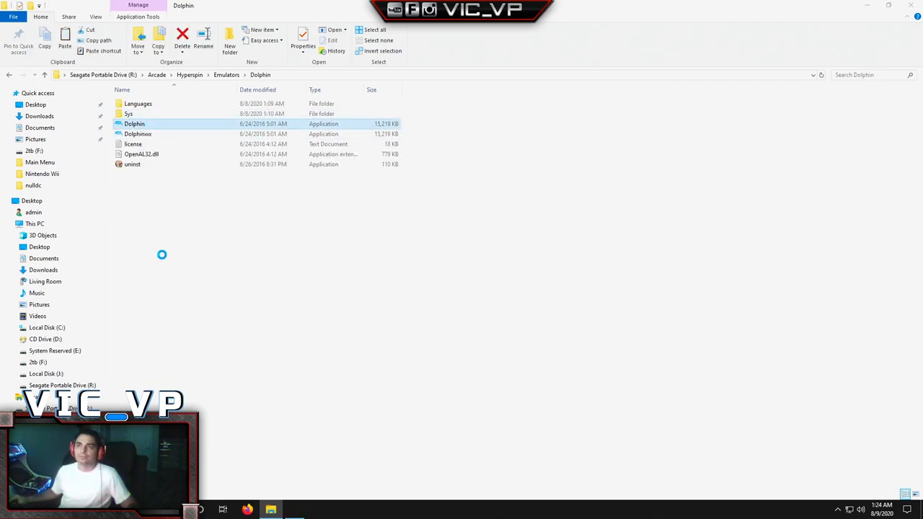
pyautogui.doubleClick(134, 123)
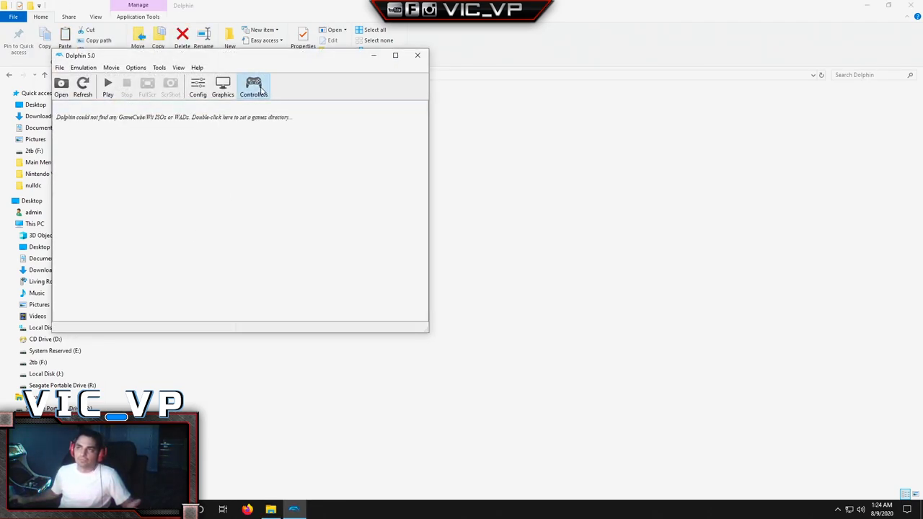
pyautogui.click(253, 87)
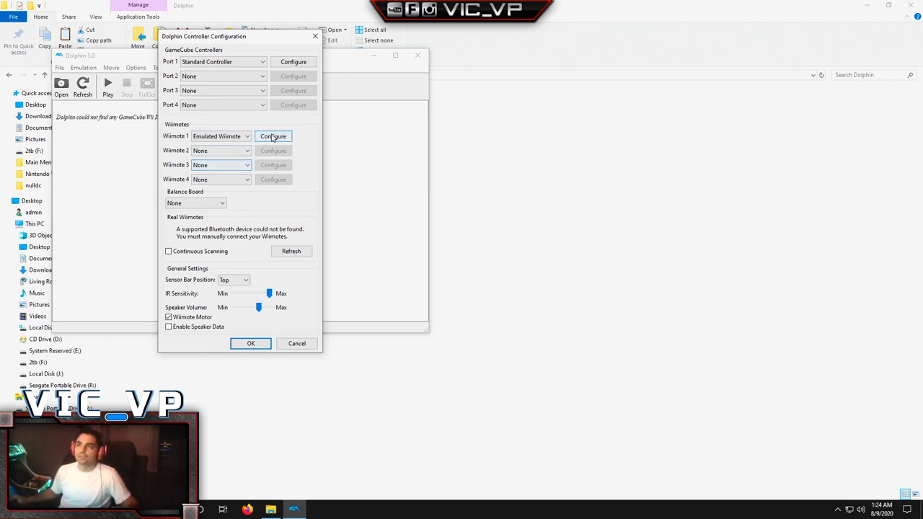
pyautogui.click(273, 136)
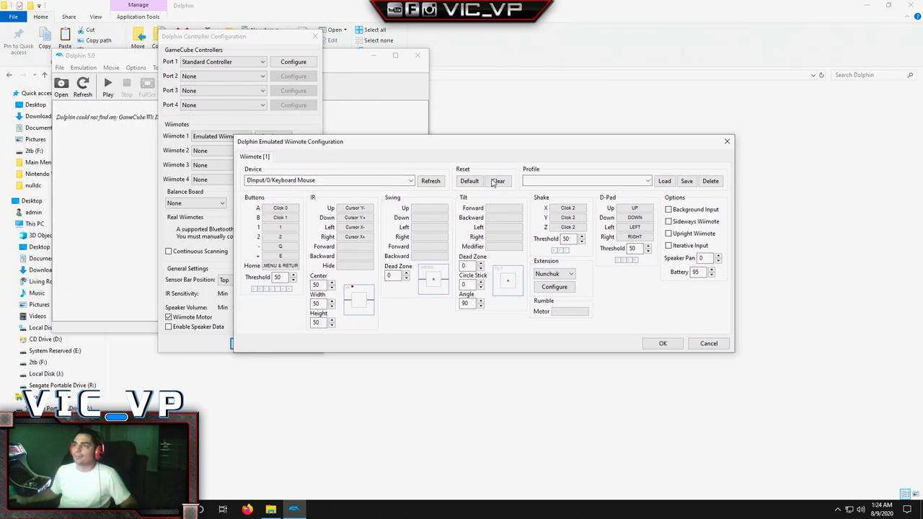
pyautogui.click(328, 180)
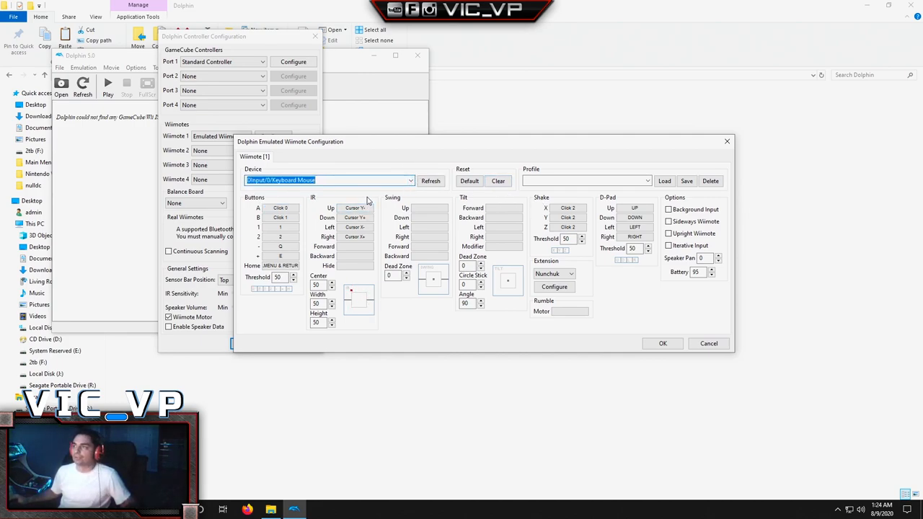
pyautogui.click(280, 207)
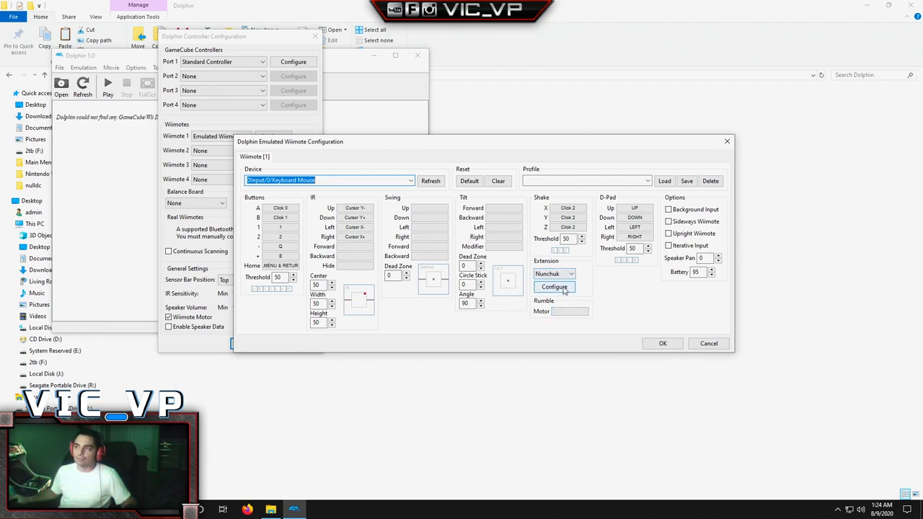
pyautogui.click(554, 286)
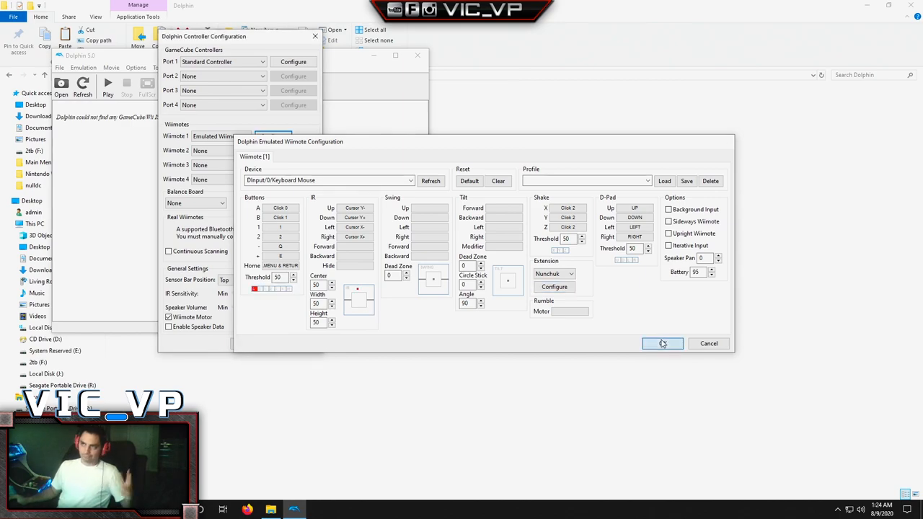
pyautogui.click(661, 343)
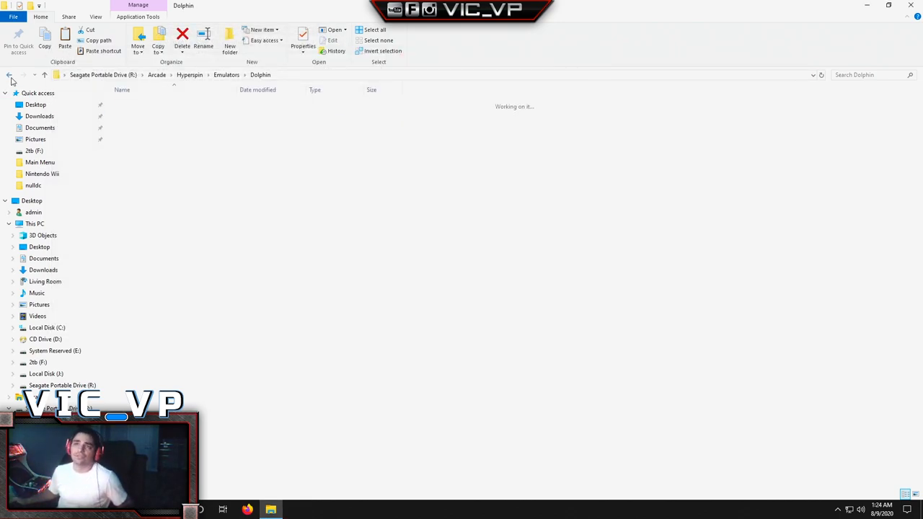
# Return to the R:\ root, open Arcade and start RocketLauncherUI - Shortcut
pyautogui.click(12, 78)
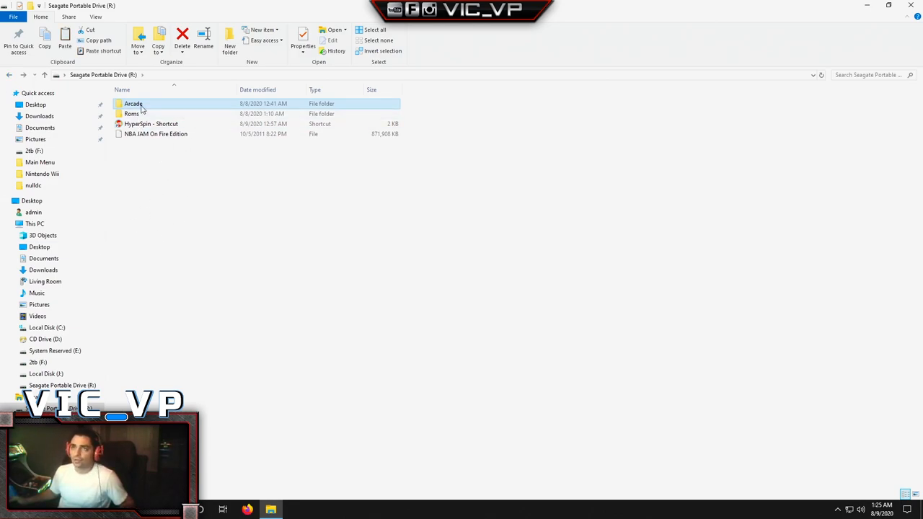
pyautogui.doubleClick(133, 103)
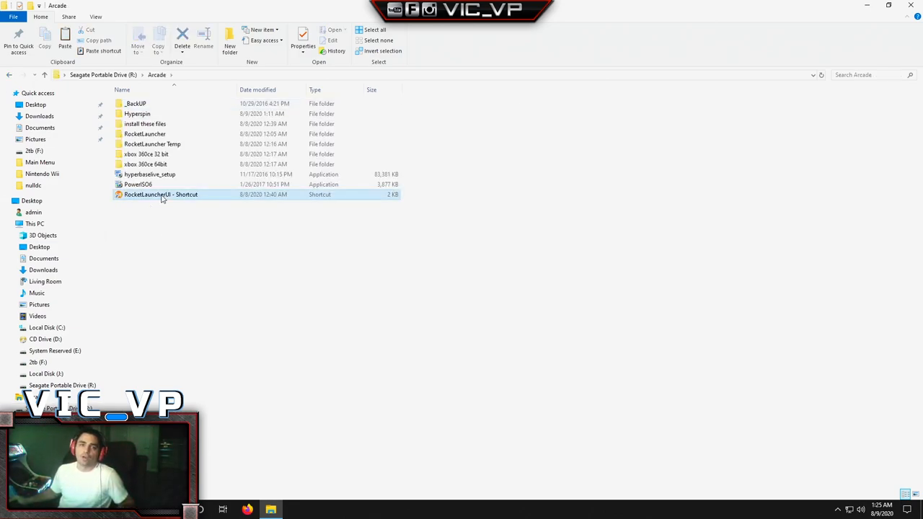
pyautogui.doubleClick(159, 195)
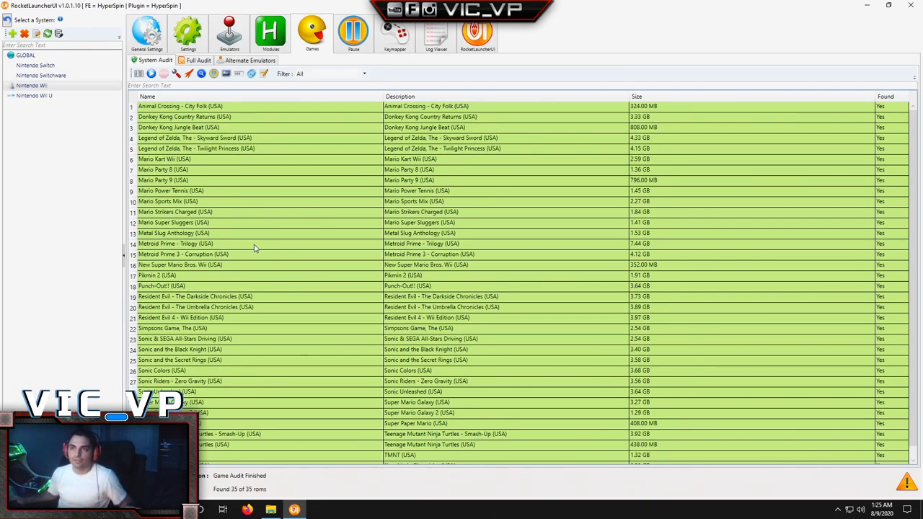
# Scroll through the Nintendo Wii games audit showing all 35 roms found
pyautogui.scroll(-3)
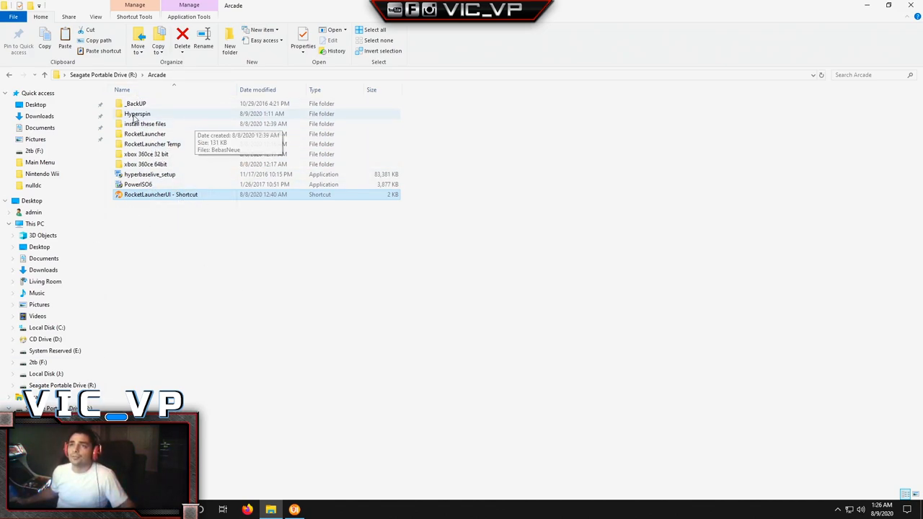
# Run Dolphin from Hyperspin's Dolphin folder and keep graphics anisotropic filtering at 1x
pyautogui.doubleClick(136, 113)
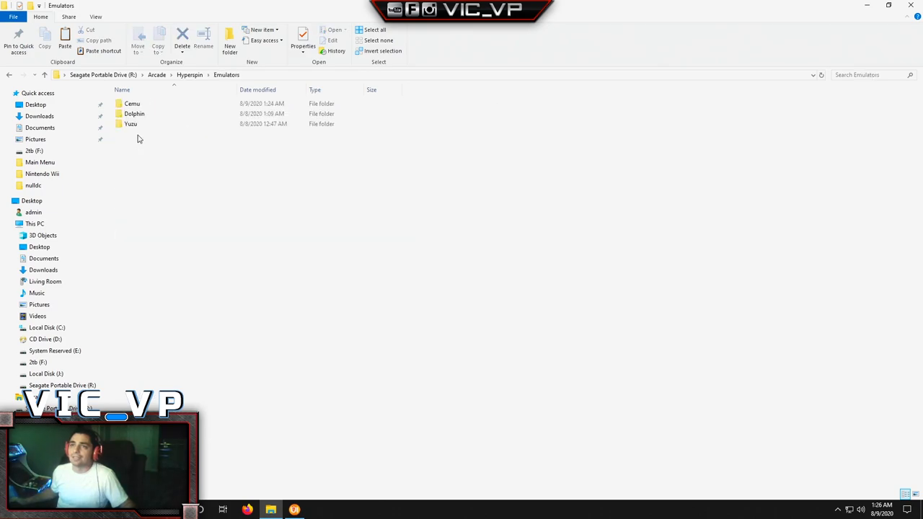
pyautogui.doubleClick(133, 114)
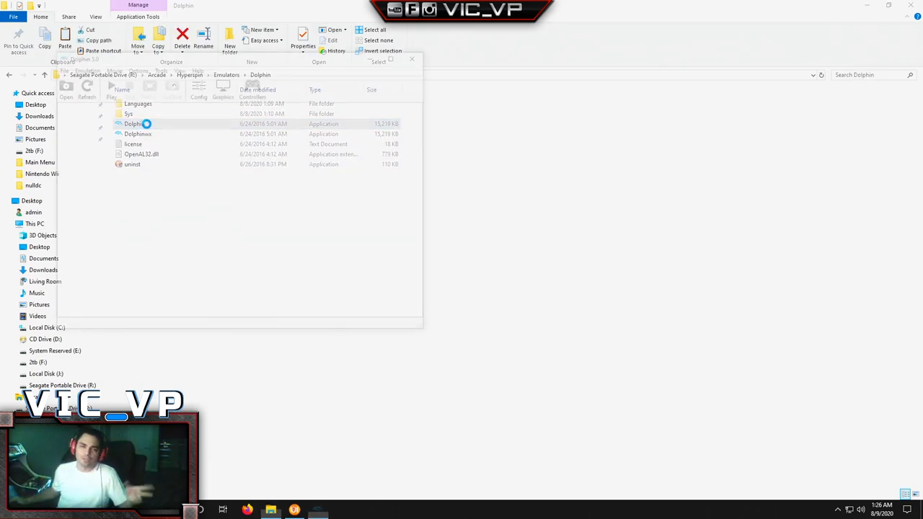
pyautogui.doubleClick(133, 123)
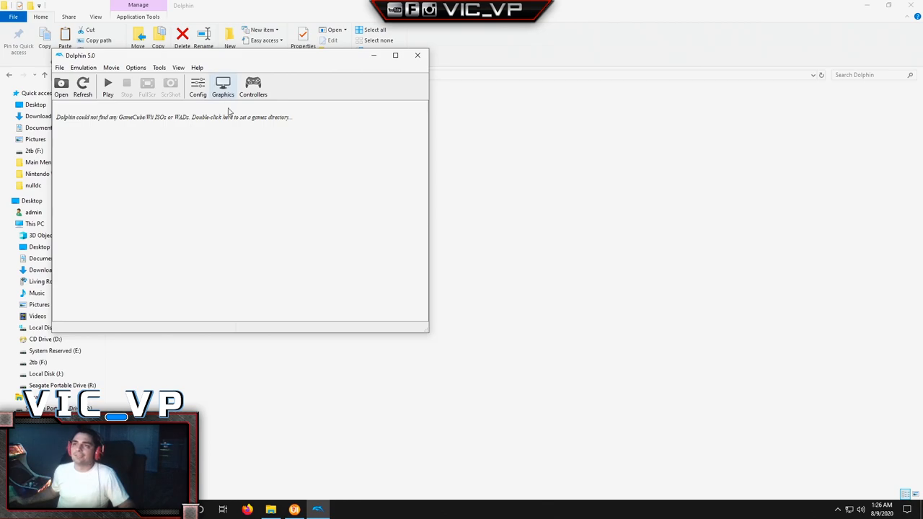
pyautogui.click(223, 87)
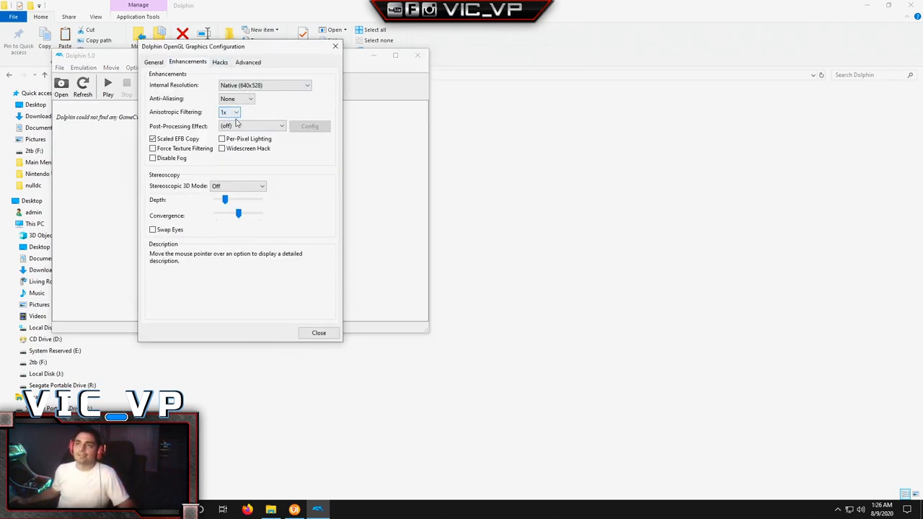
pyautogui.click(235, 112)
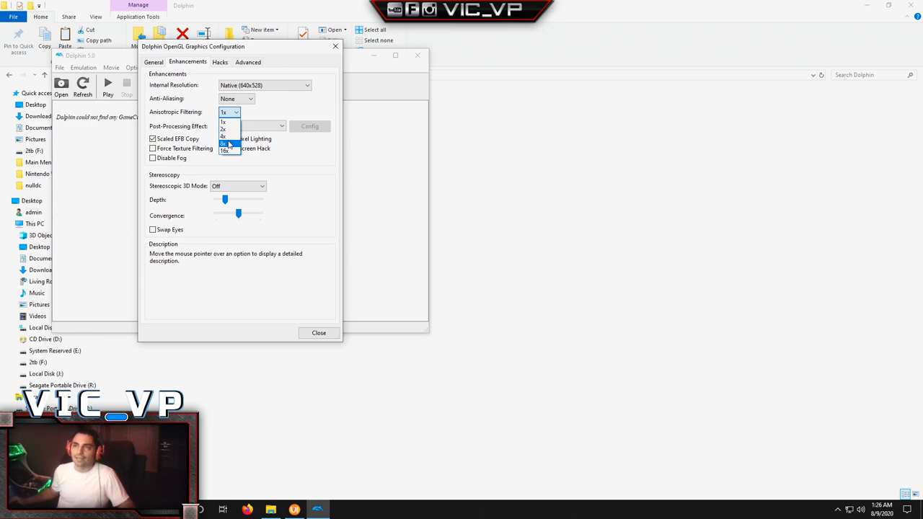
pyautogui.click(226, 113)
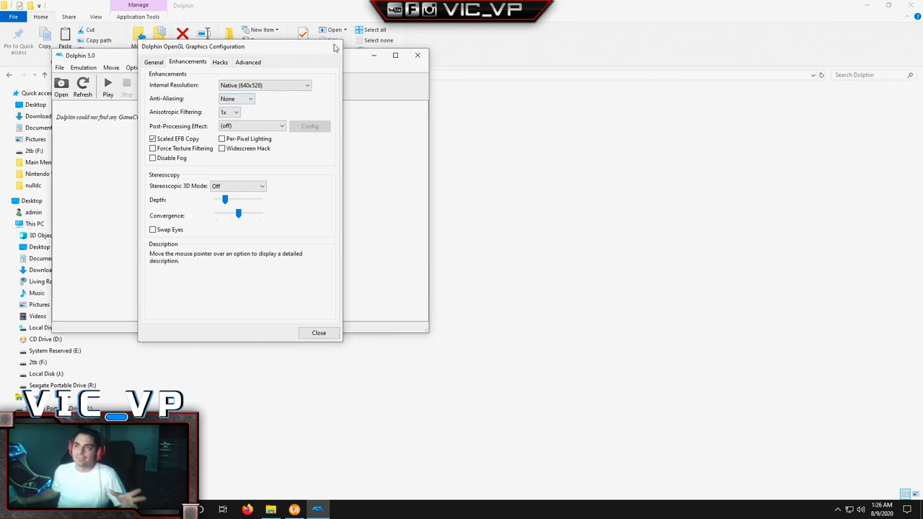
pyautogui.click(319, 333)
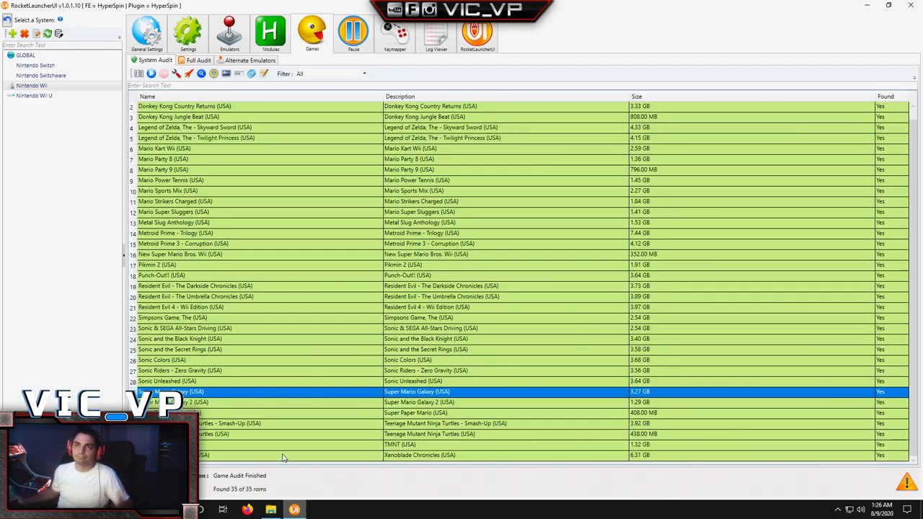
# Show the Nintendo Wii U list and test-launch Super Mario 3D World
pyautogui.click(34, 95)
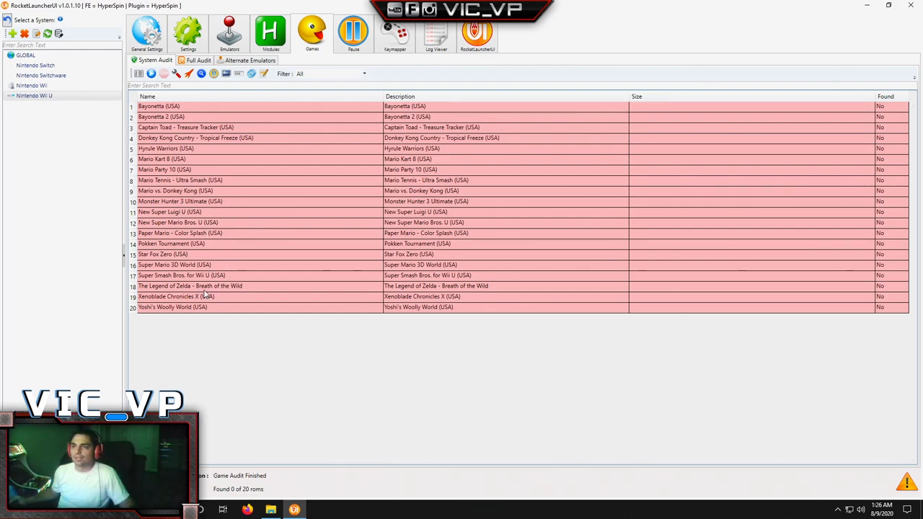
pyautogui.click(202, 264)
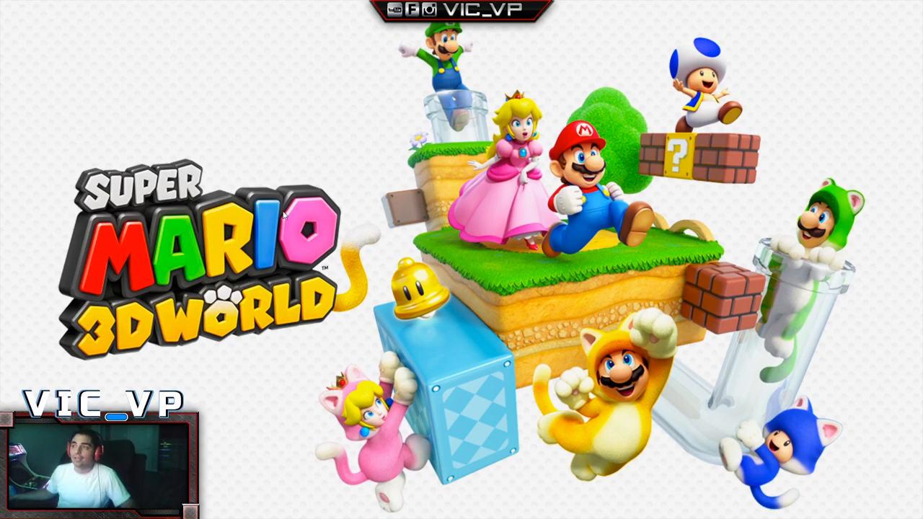
pyautogui.moveTo(292, 293)
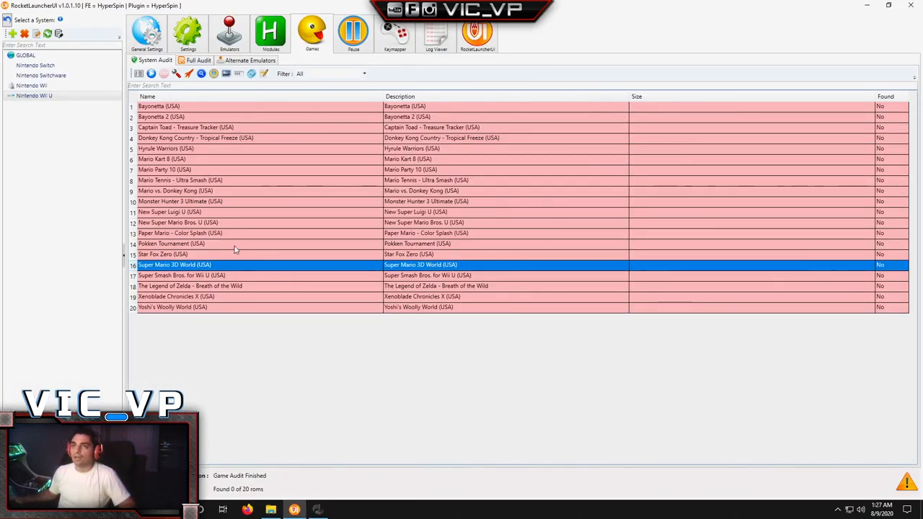
pyautogui.click(46, 65)
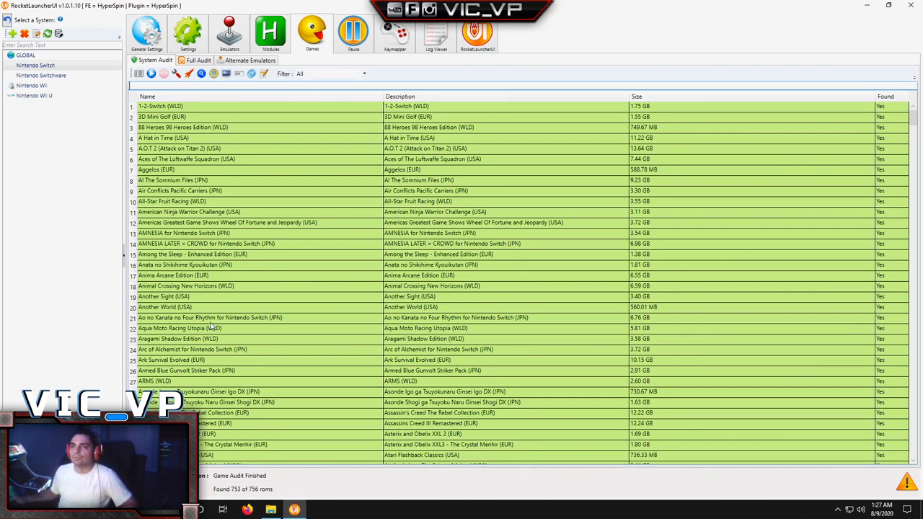
# Browse the Nintendo Switch list (753 of 756 found), pick a game, then close RocketLauncherUI
pyautogui.scroll(-3)
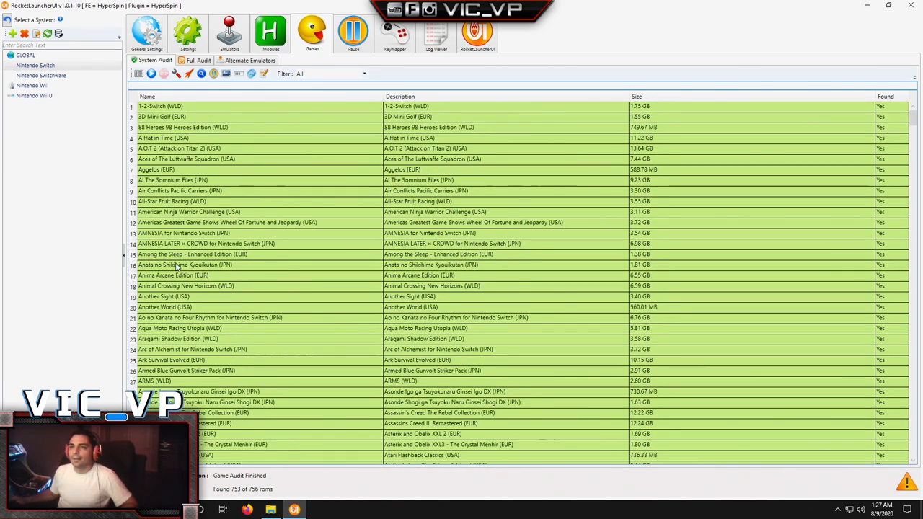
pyautogui.click(187, 285)
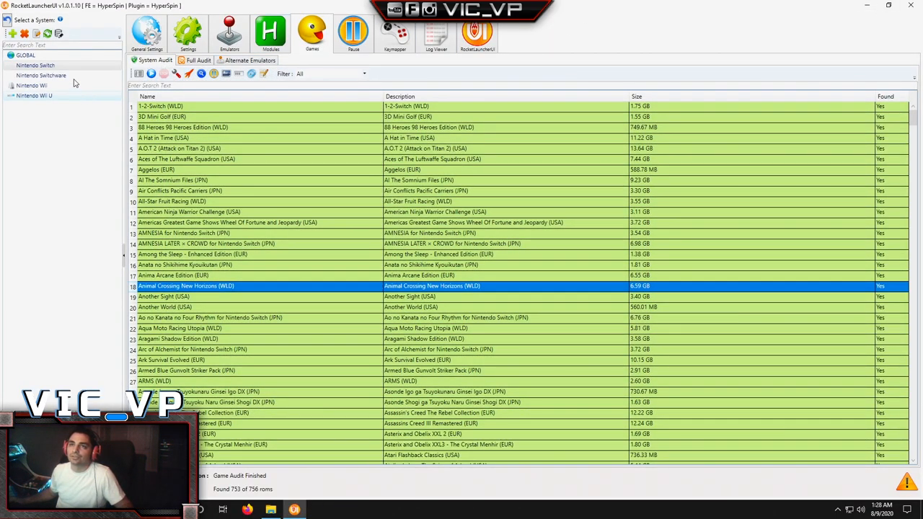
pyautogui.click(50, 75)
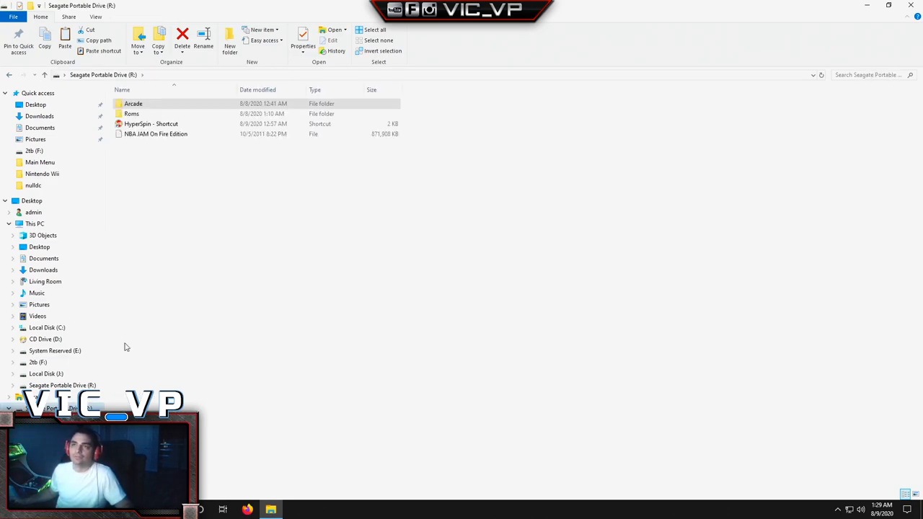
# Launch HyperSpin from its R:\ shortcut, relaunching it to reach the Nintendo Wii wheel
pyautogui.click(150, 123)
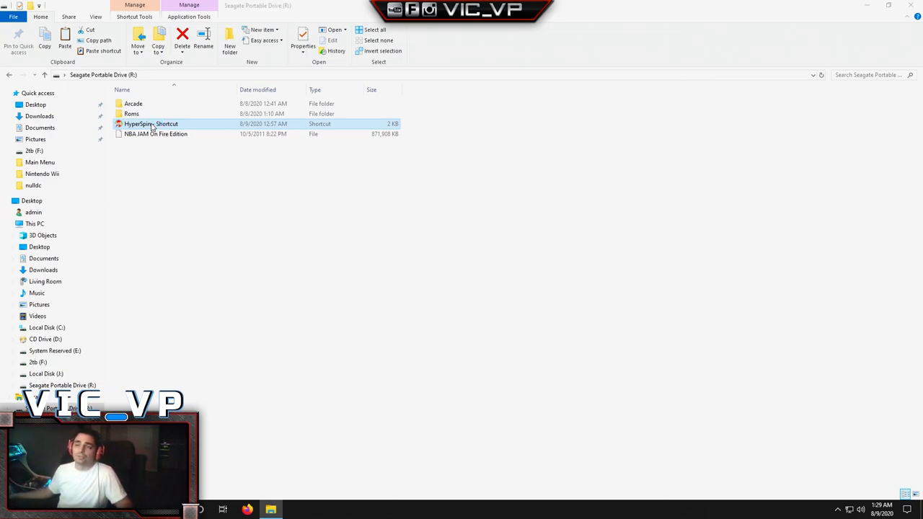
pyautogui.doubleClick(149, 124)
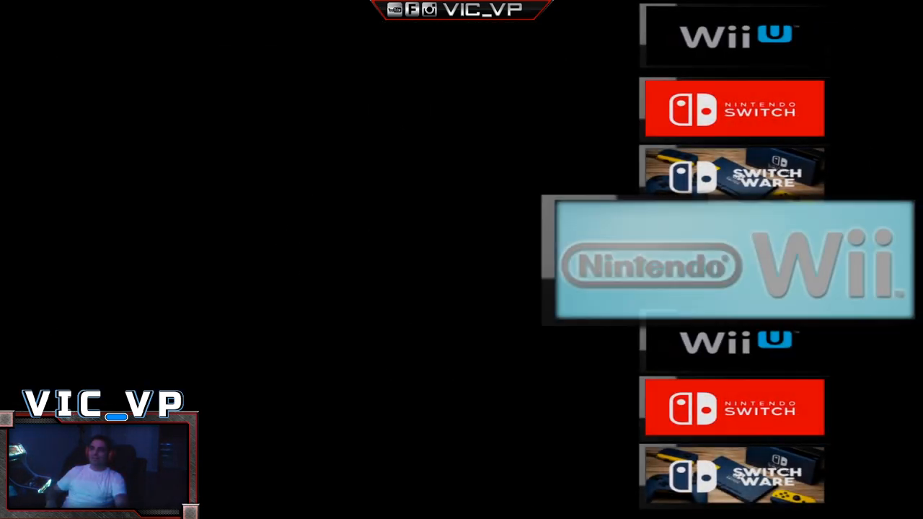
pyautogui.click(725, 260)
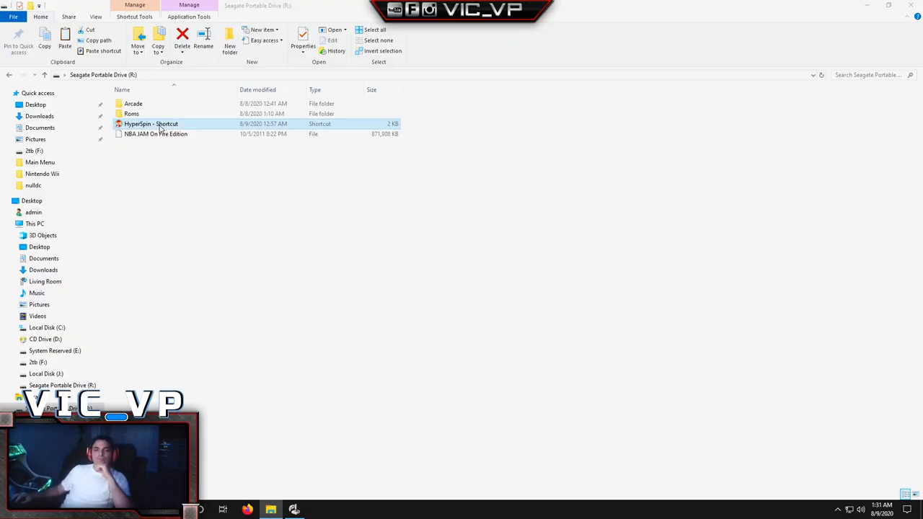
pyautogui.doubleClick(151, 124)
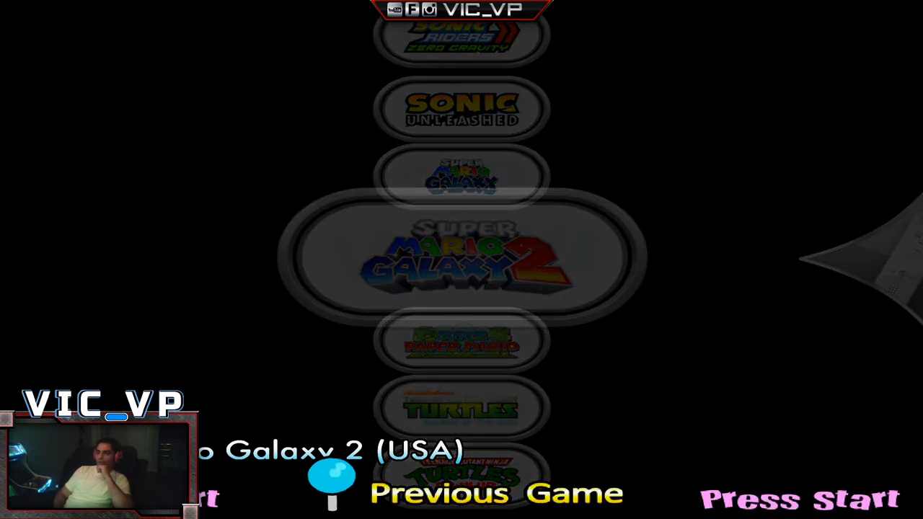